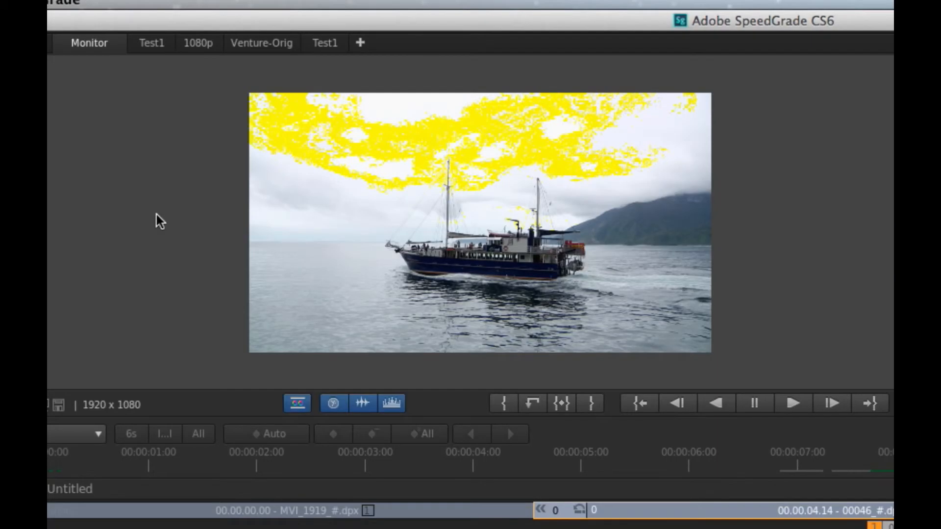
{"action": "mouse_move", "coordinate": [360, 217]}
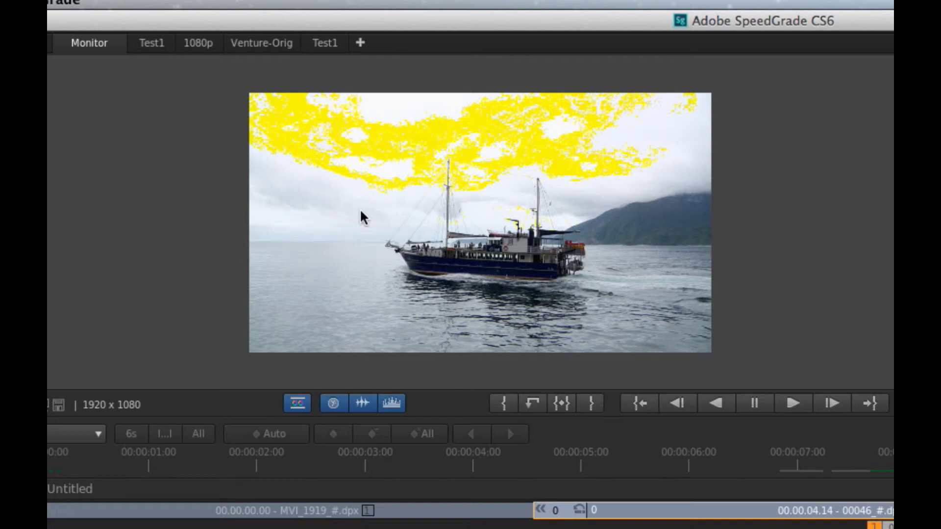
{"action": "mouse_move", "coordinate": [733, 494]}
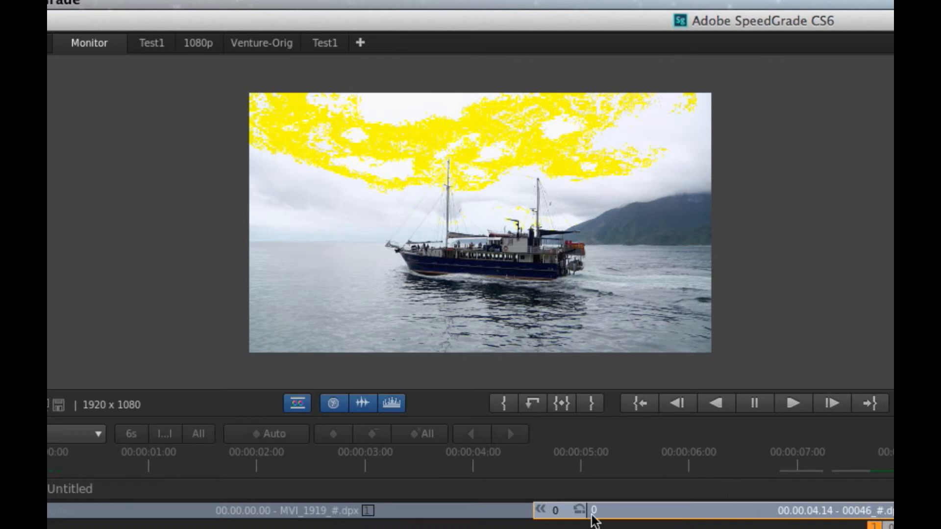
- Reach the File menu's Export commands for the Speedgrade Tutorial sequence
{"action": "left_click", "coordinate": [579, 510]}
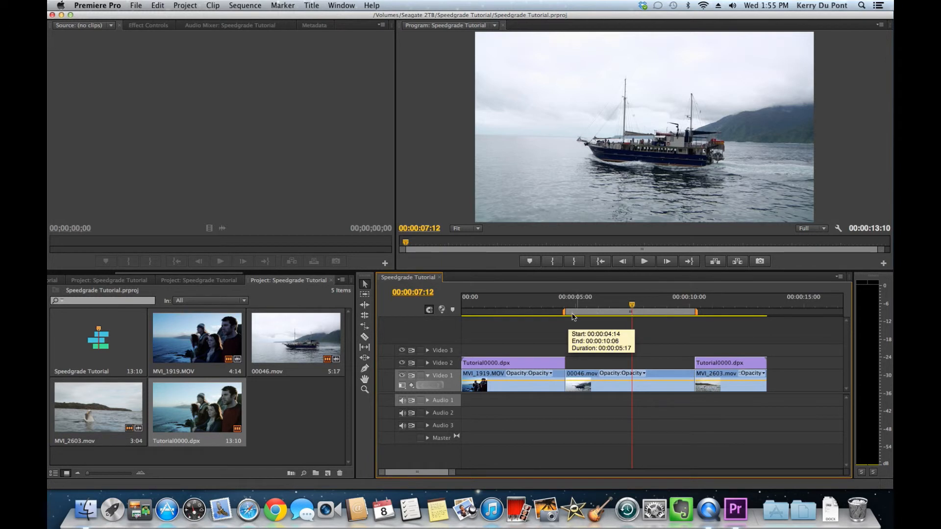
{"action": "mouse_move", "coordinate": [658, 313]}
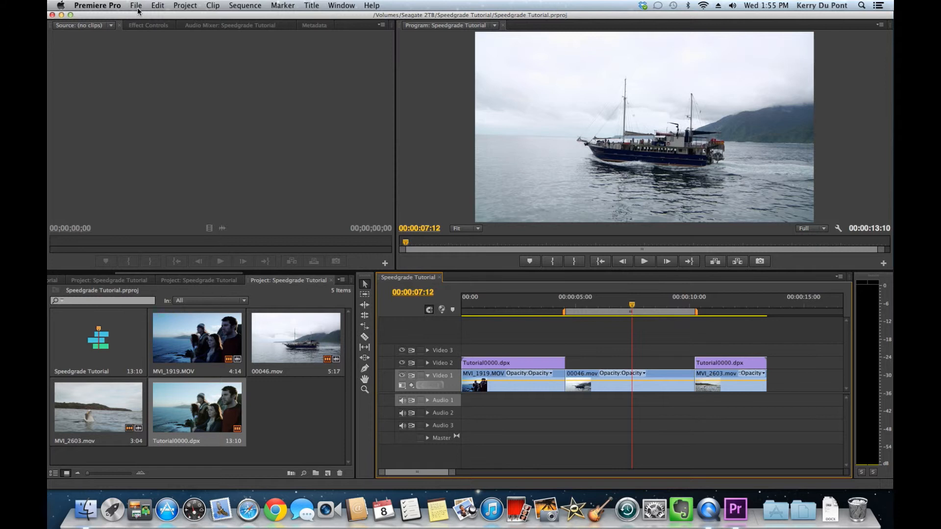
{"action": "left_click", "coordinate": [135, 5]}
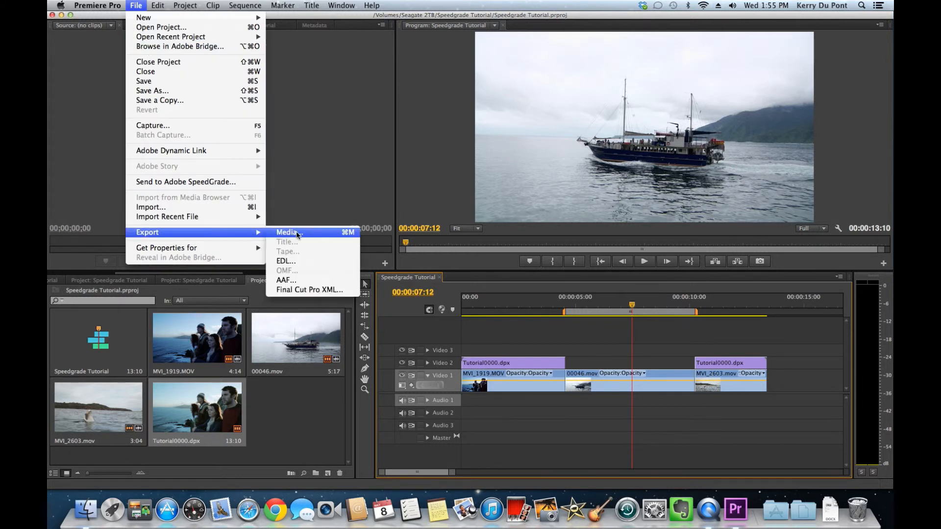
- Choose Export > Media and keep DPX as the format at 1920x1080, 25 fps
{"action": "left_click", "coordinate": [287, 233]}
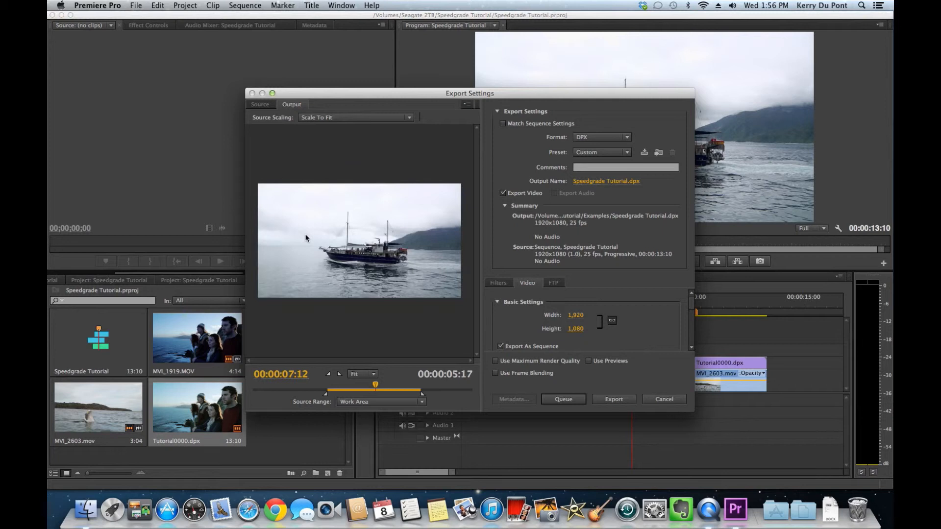
{"action": "mouse_move", "coordinate": [417, 337]}
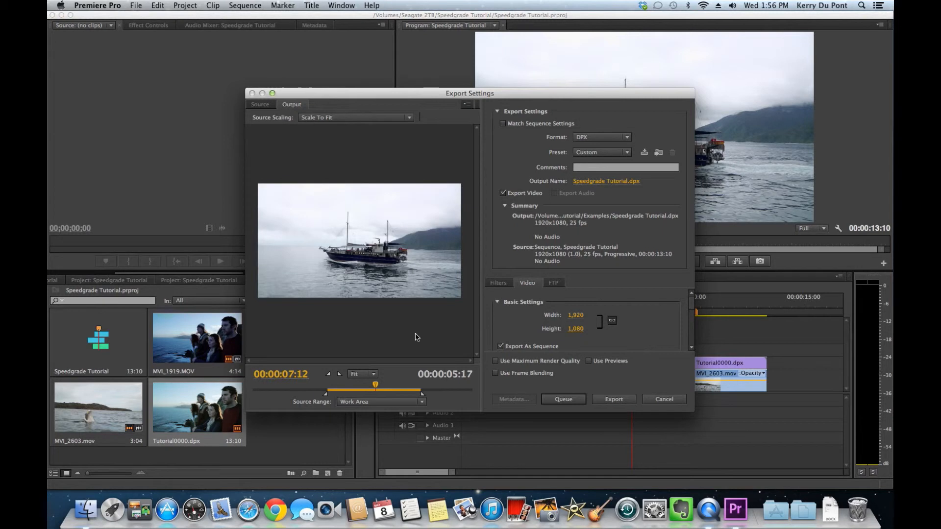
{"action": "mouse_move", "coordinate": [361, 405]}
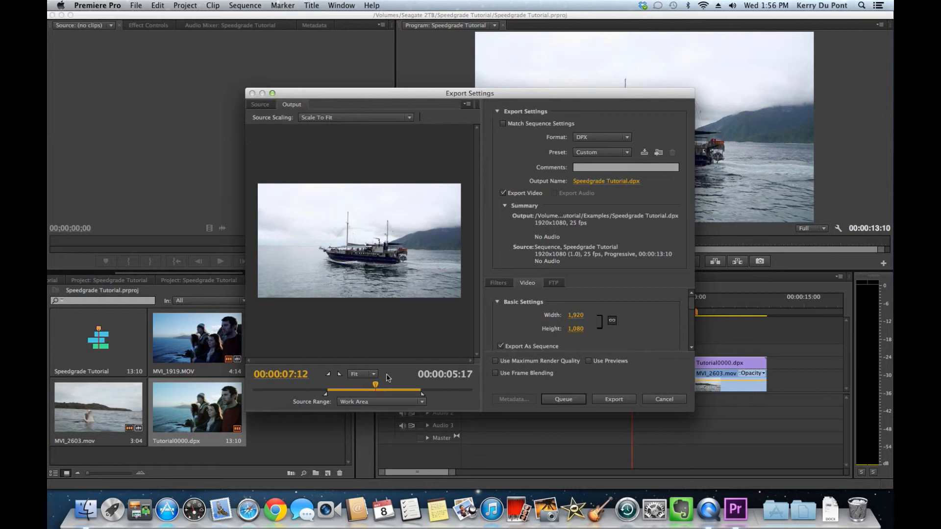
{"action": "mouse_move", "coordinate": [530, 184]}
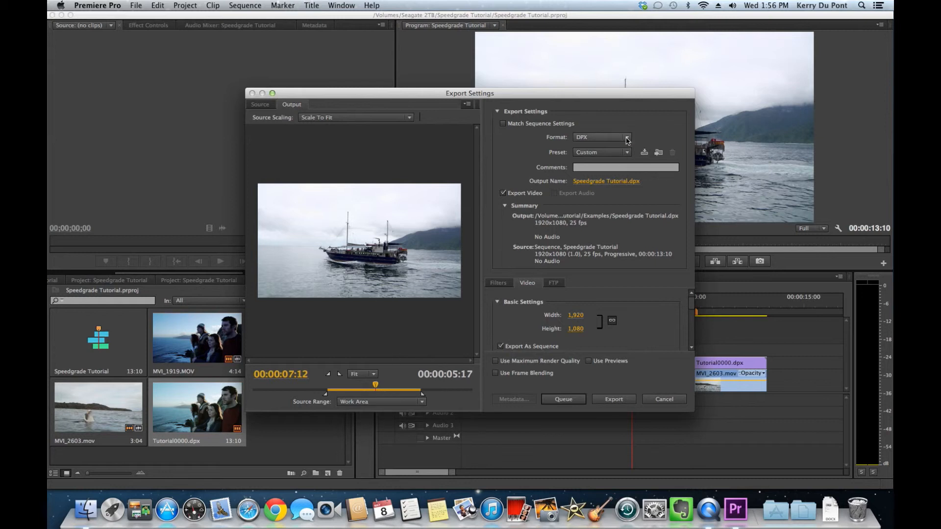
{"action": "left_click", "coordinate": [601, 137]}
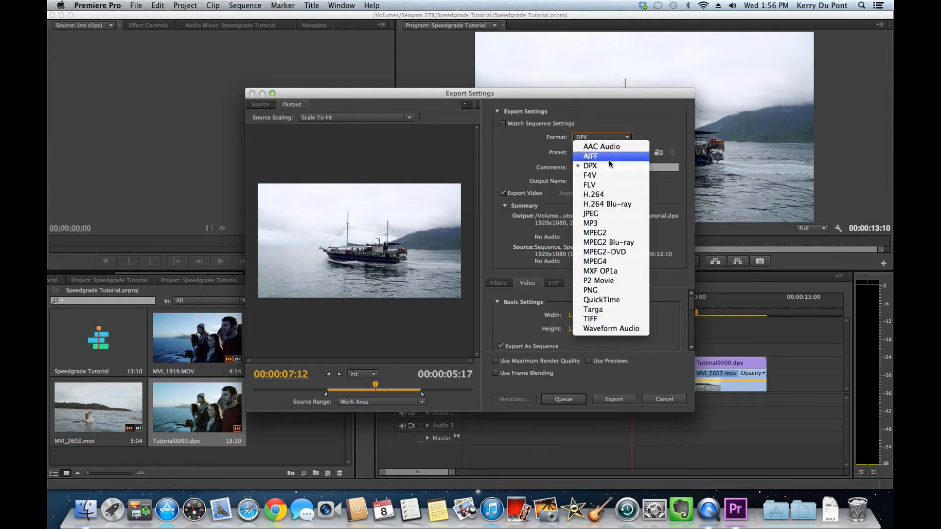
{"action": "mouse_move", "coordinate": [594, 165]}
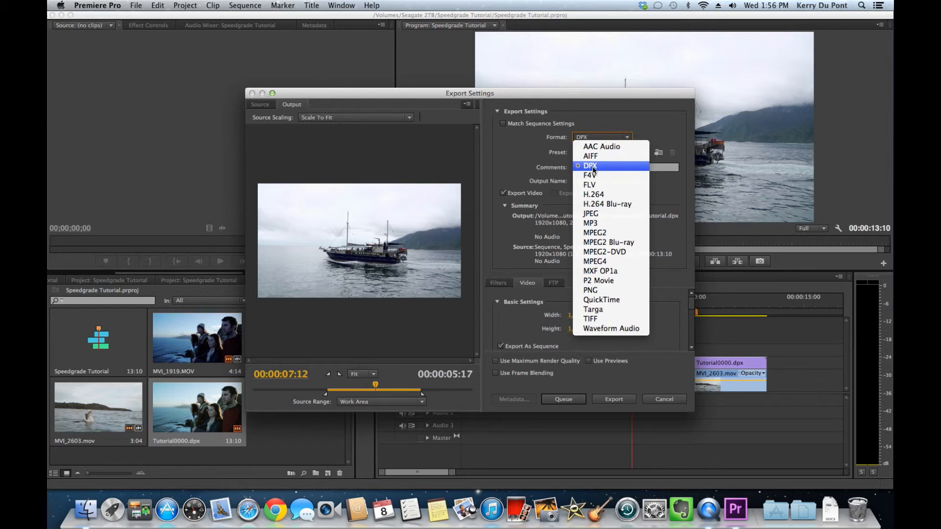
{"action": "left_click", "coordinate": [589, 165]}
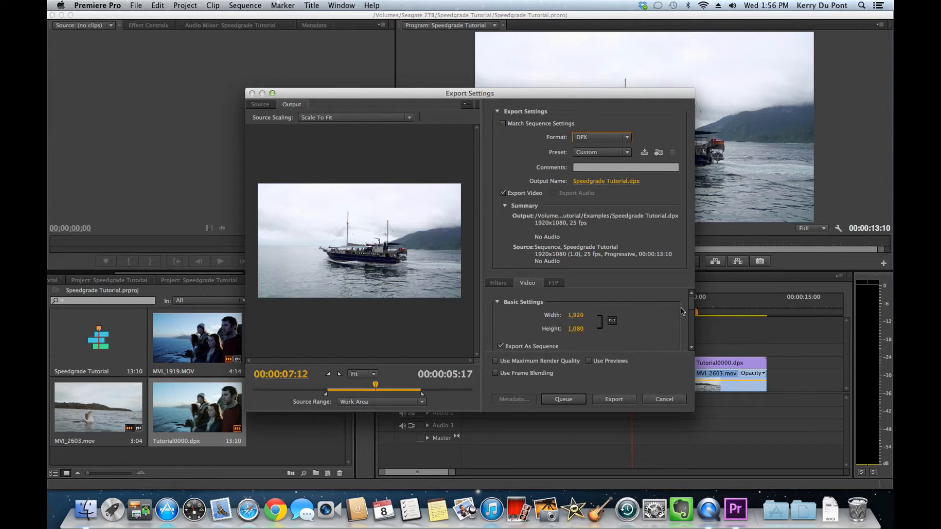
{"action": "scroll", "scroll_direction": "down", "scroll_amount": 3}
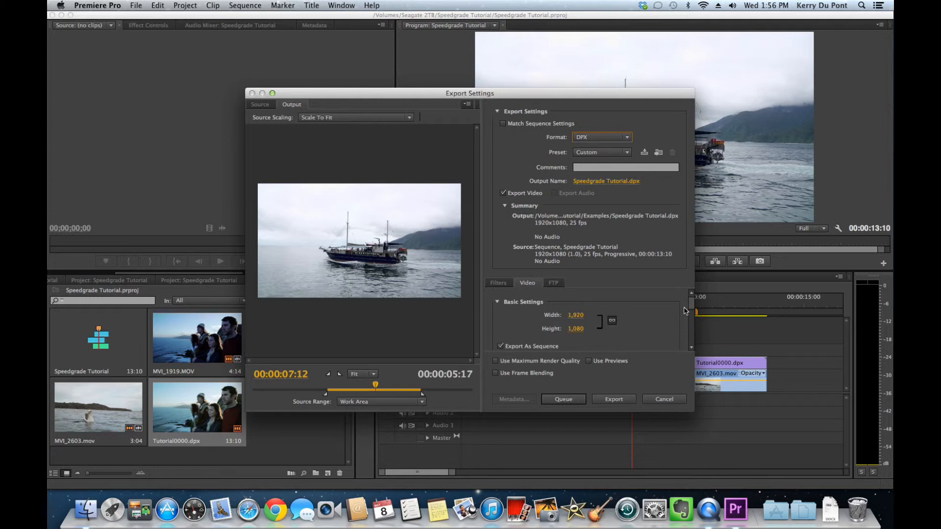
{"action": "mouse_move", "coordinate": [581, 315]}
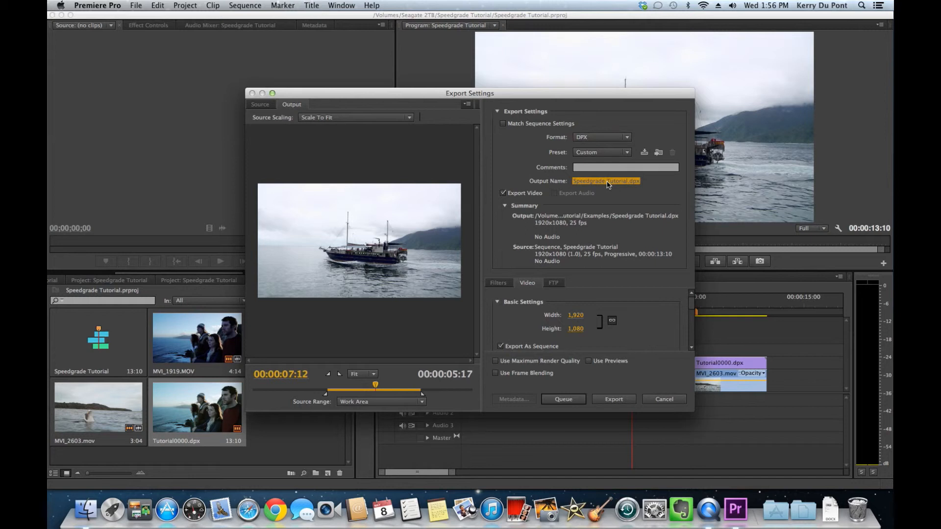
- Name the output BoatShot.dpx in the Speedgrade Tutorial folder on Seagate 2TB
{"action": "left_click", "coordinate": [606, 181]}
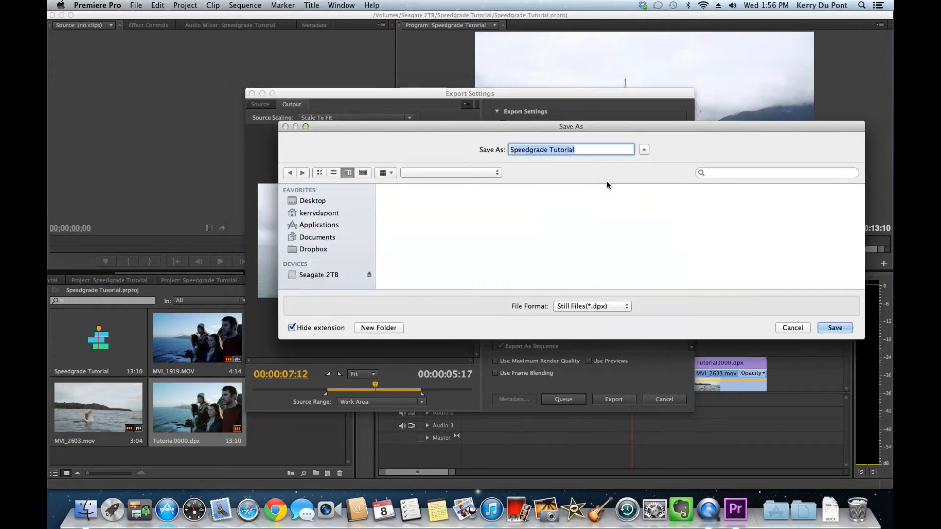
{"action": "left_click", "coordinate": [319, 275]}
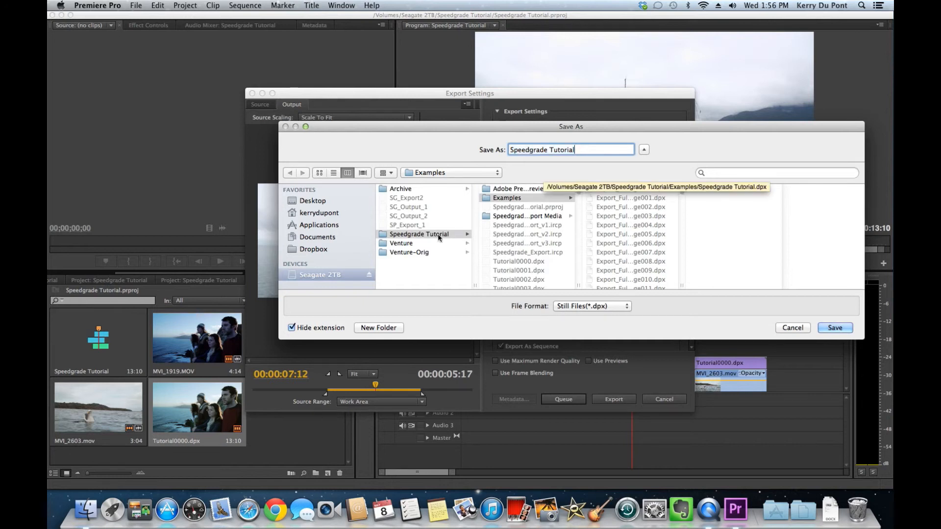
{"action": "left_click", "coordinate": [419, 234]}
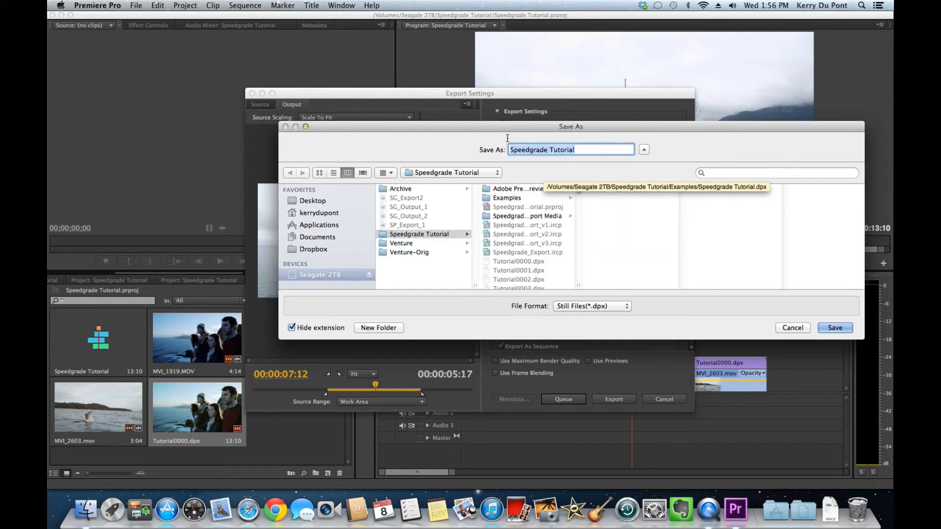
{"action": "type", "text": "BoatShot"}
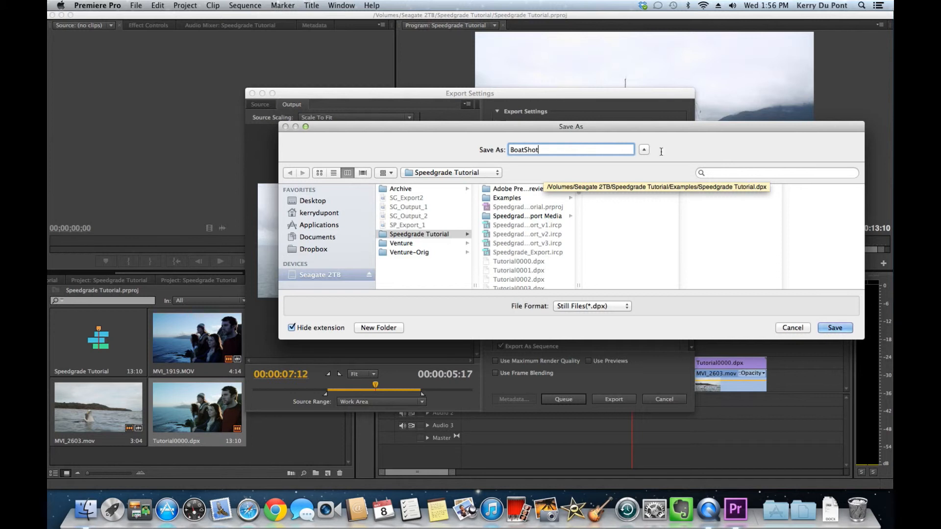
{"action": "left_click", "coordinate": [834, 328]}
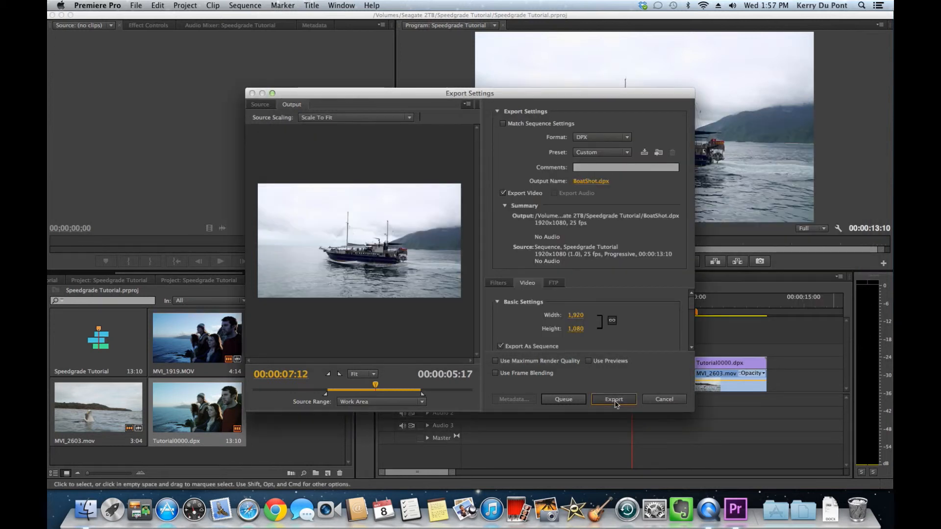
- Export the sequence so the BoatShot DPX frames start encoding
{"action": "left_click", "coordinate": [613, 399]}
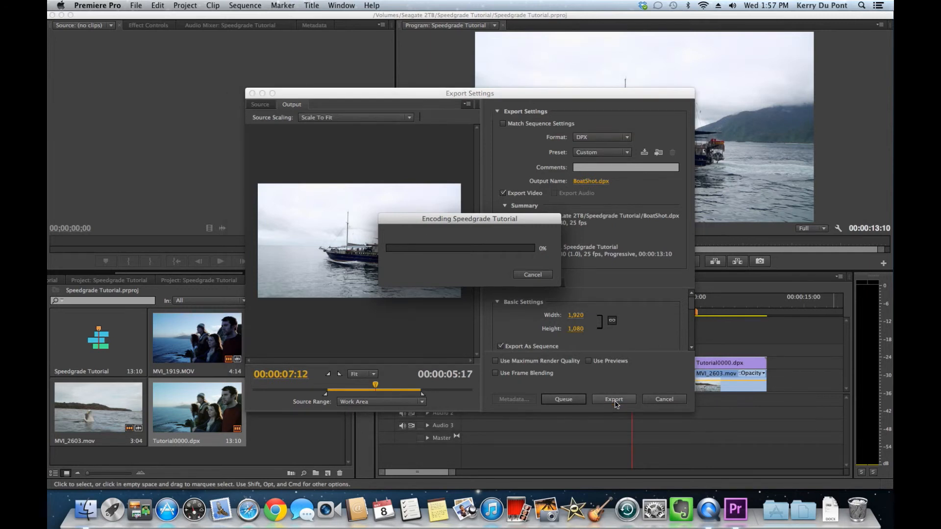
{"action": "left_click", "coordinate": [708, 509]}
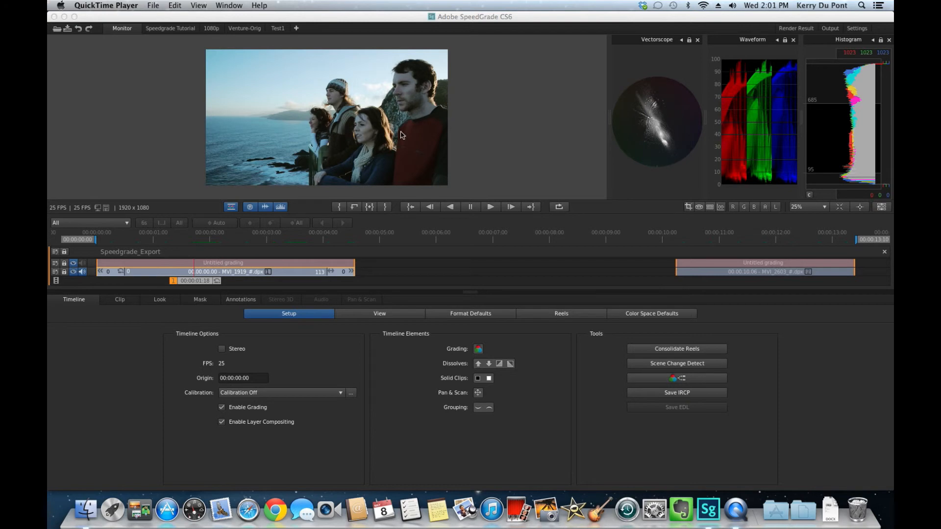
{"action": "mouse_move", "coordinate": [310, 128]}
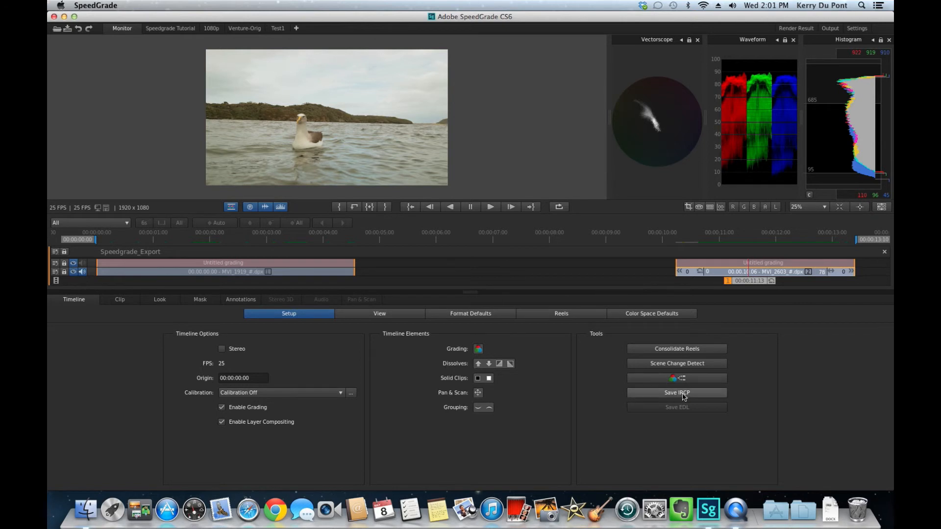
{"action": "mouse_move", "coordinate": [676, 392]}
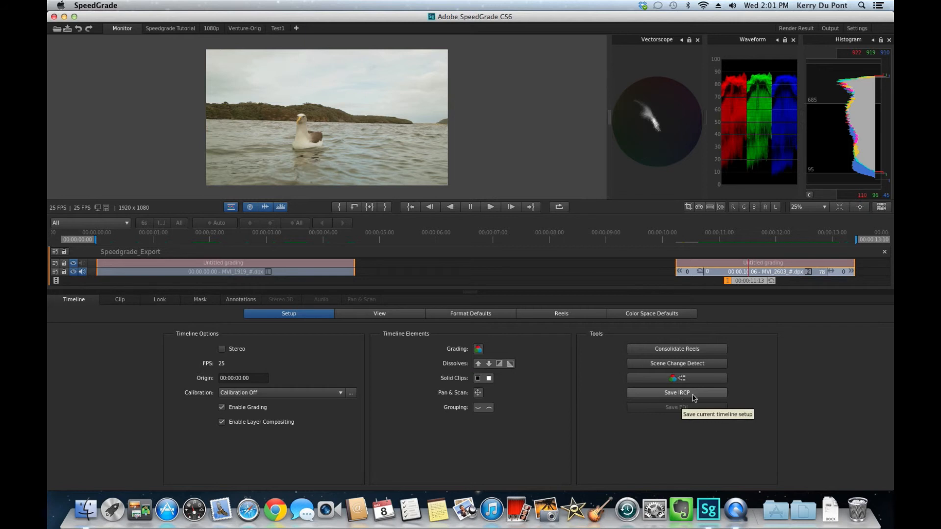
{"action": "mouse_move", "coordinate": [742, 396]}
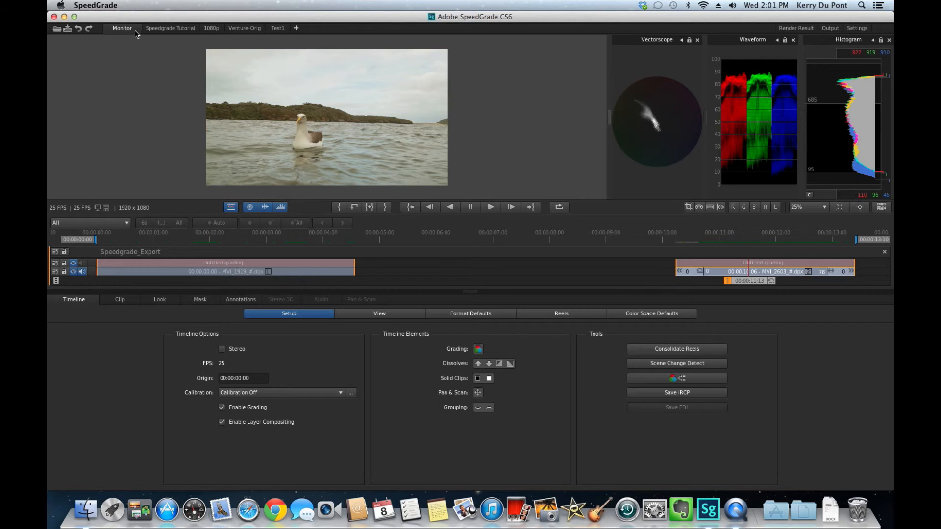
{"action": "mouse_move", "coordinate": [135, 34]}
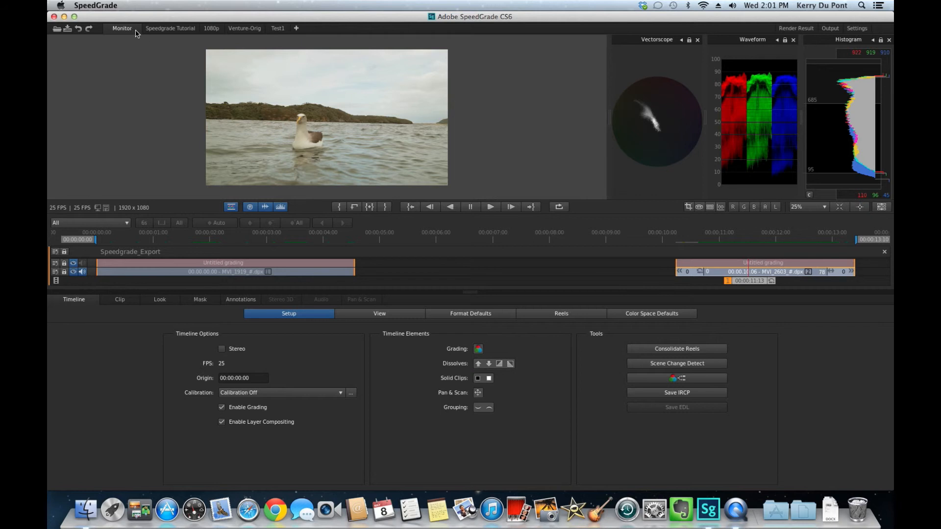
{"action": "mouse_move", "coordinate": [173, 31]}
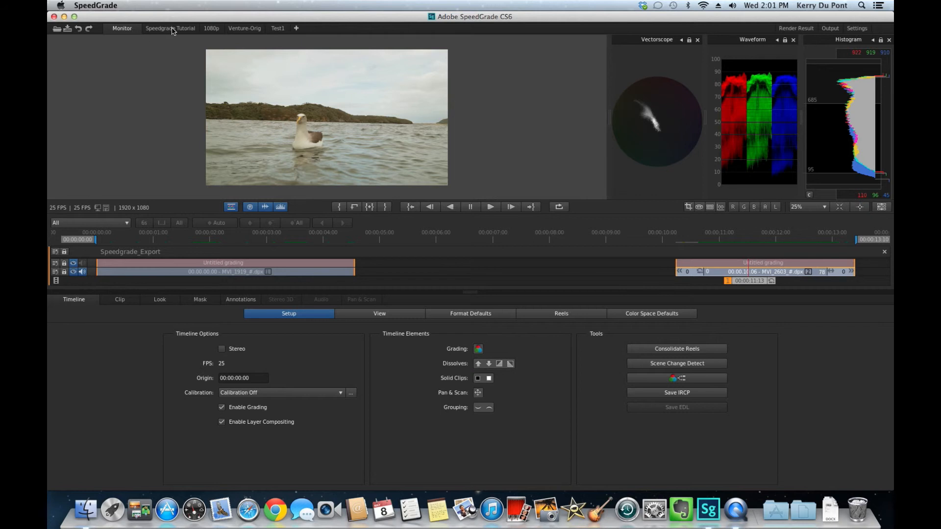
{"action": "mouse_move", "coordinate": [170, 28]}
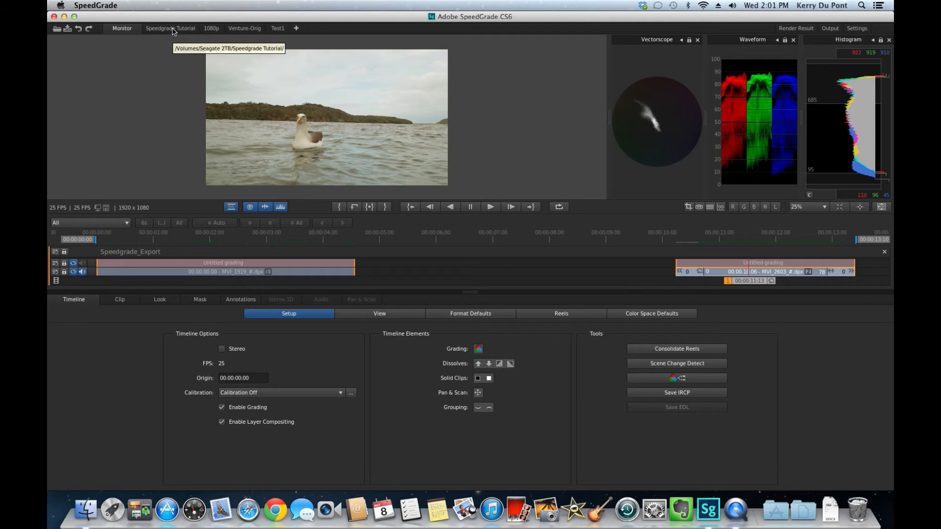
- Pick the BoatShot DPX sequence from the Speedgrade Tutorial folder for the timeline
{"action": "left_click", "coordinate": [170, 29]}
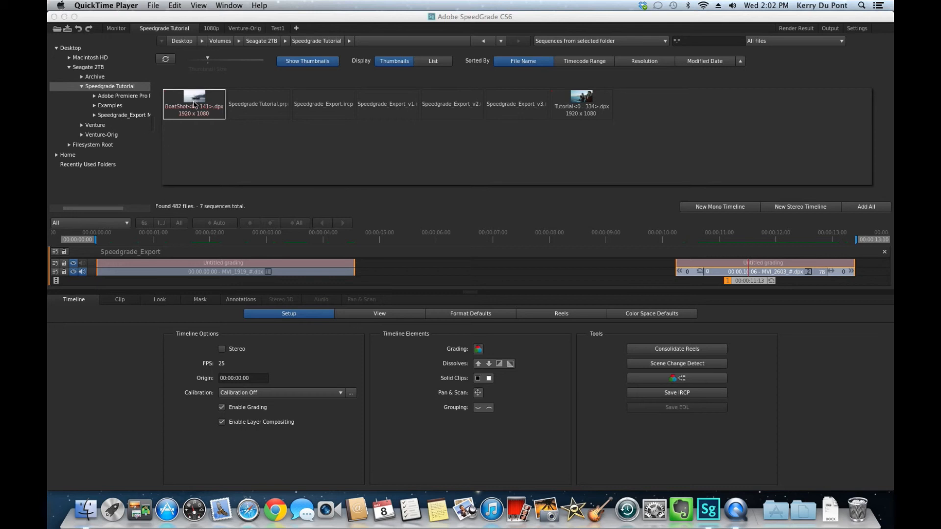
{"action": "left_click", "coordinate": [193, 97]}
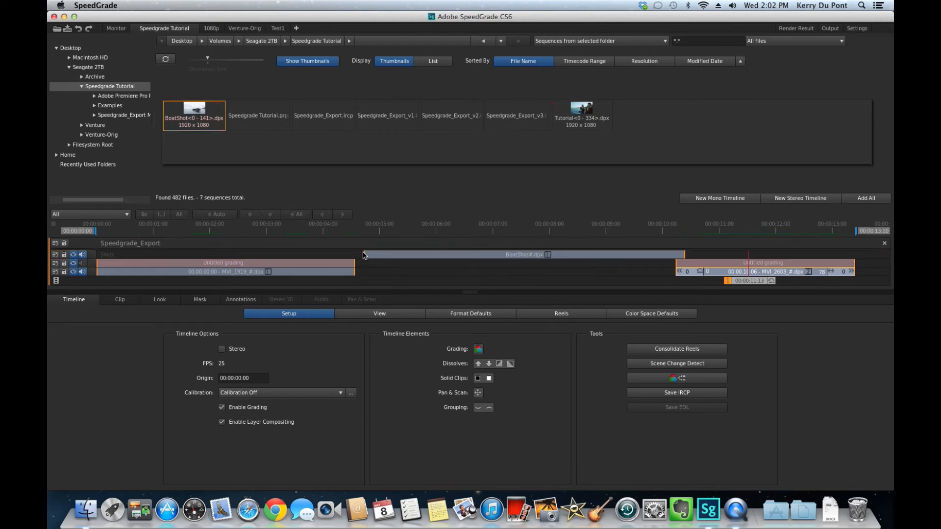
{"action": "mouse_move", "coordinate": [285, 260]}
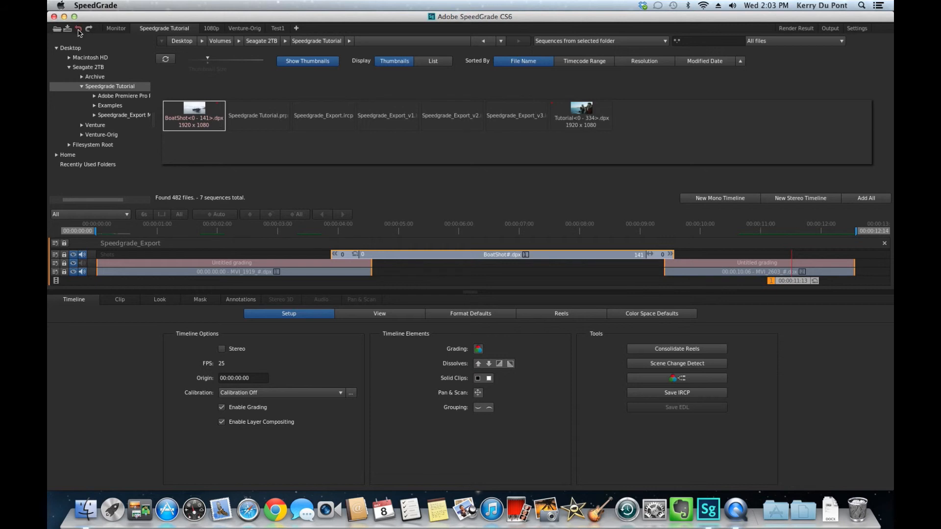
{"action": "mouse_move", "coordinate": [78, 29]}
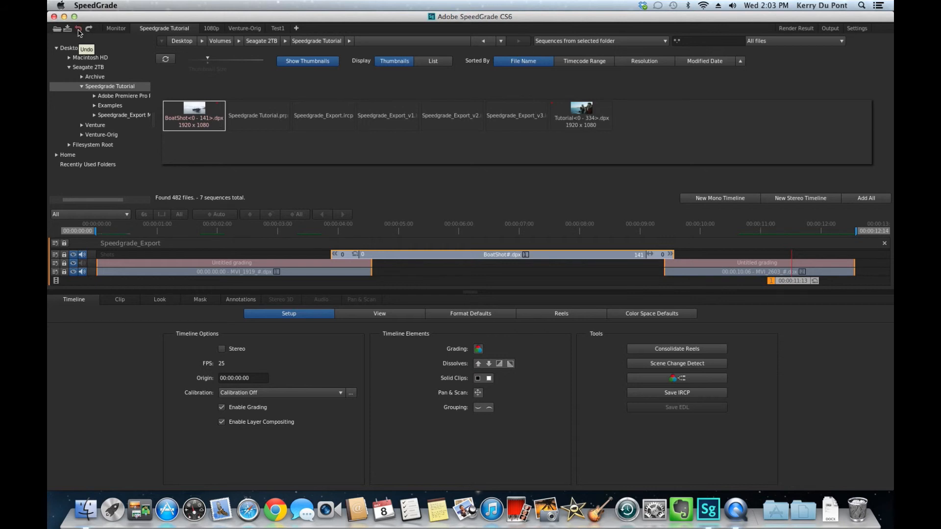
{"action": "left_click", "coordinate": [78, 28]}
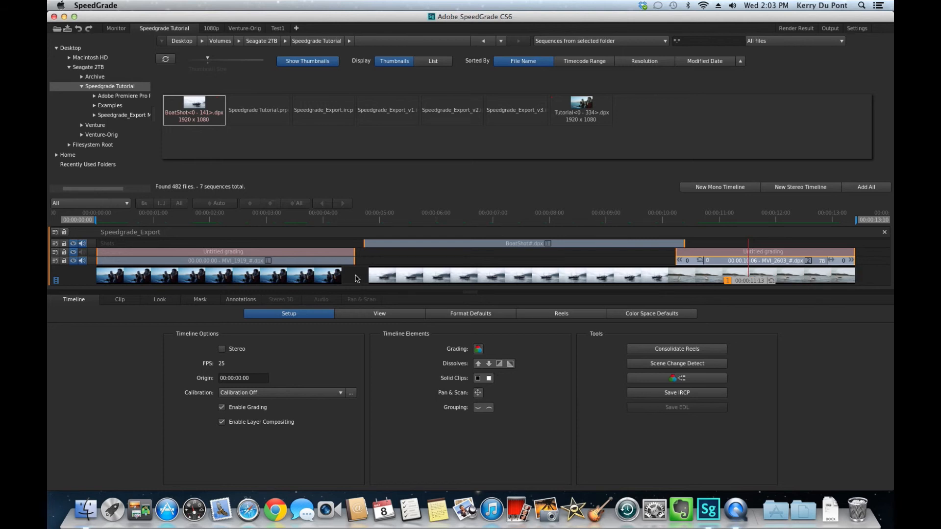
{"action": "mouse_move", "coordinate": [330, 281]}
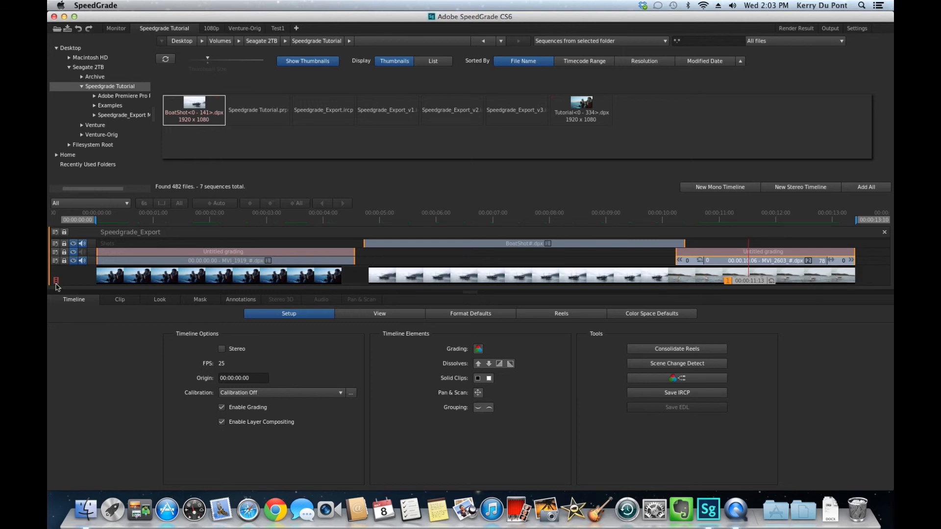
{"action": "mouse_move", "coordinate": [56, 280]}
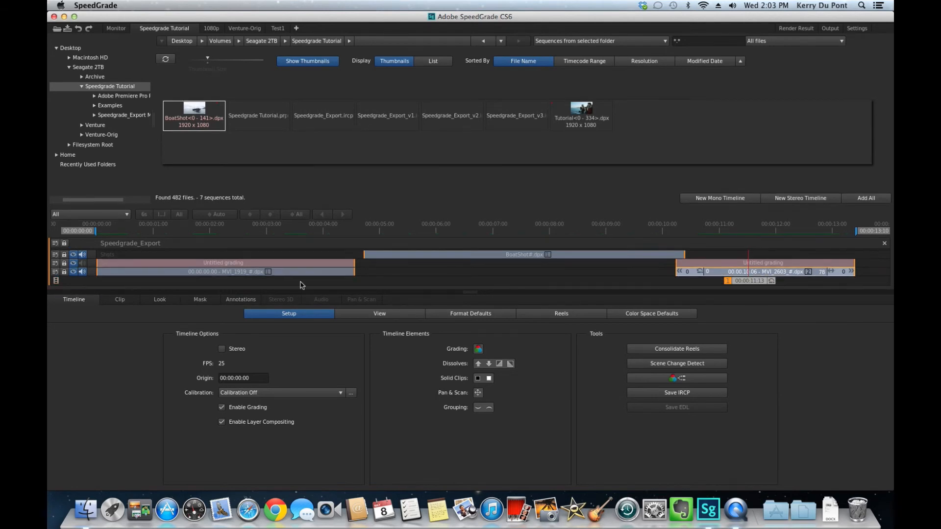
- Slide the BoatShot clip left until it snaps to the first graded clip's end
{"action": "left_click", "coordinate": [522, 254]}
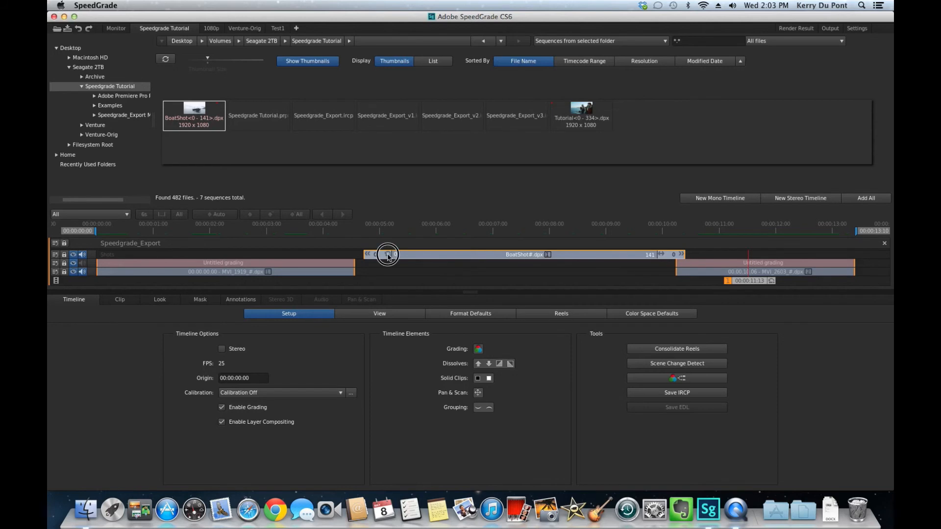
{"action": "mouse_move", "coordinate": [387, 254]}
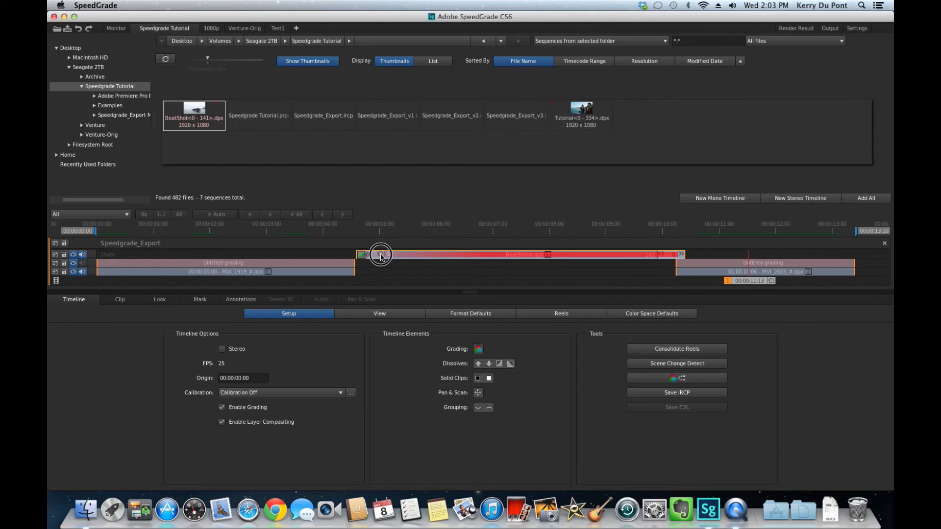
{"action": "left_click", "coordinate": [381, 254]}
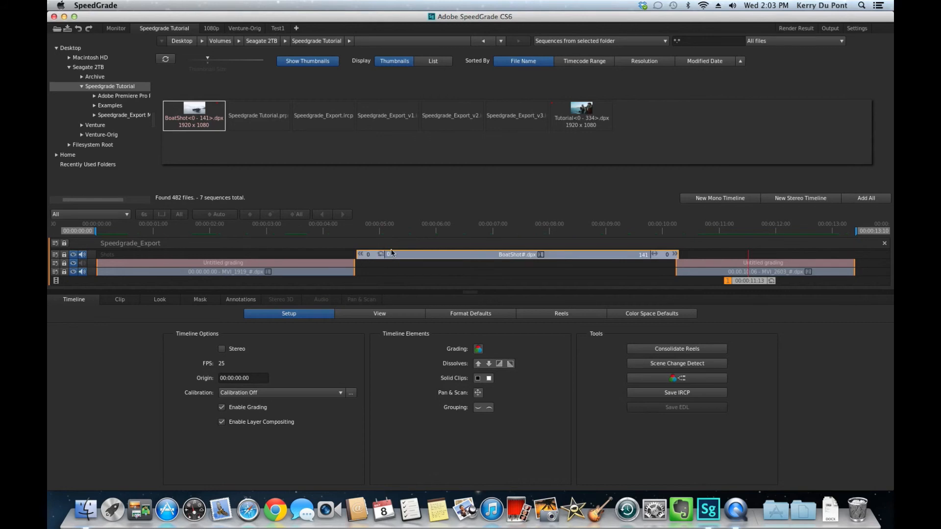
{"action": "left_click", "coordinate": [380, 254]}
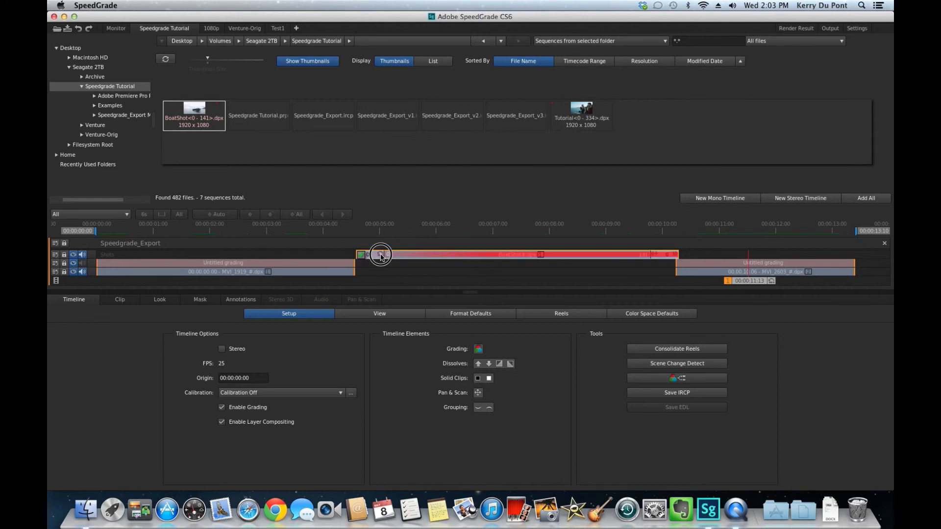
{"action": "left_click", "coordinate": [380, 255]}
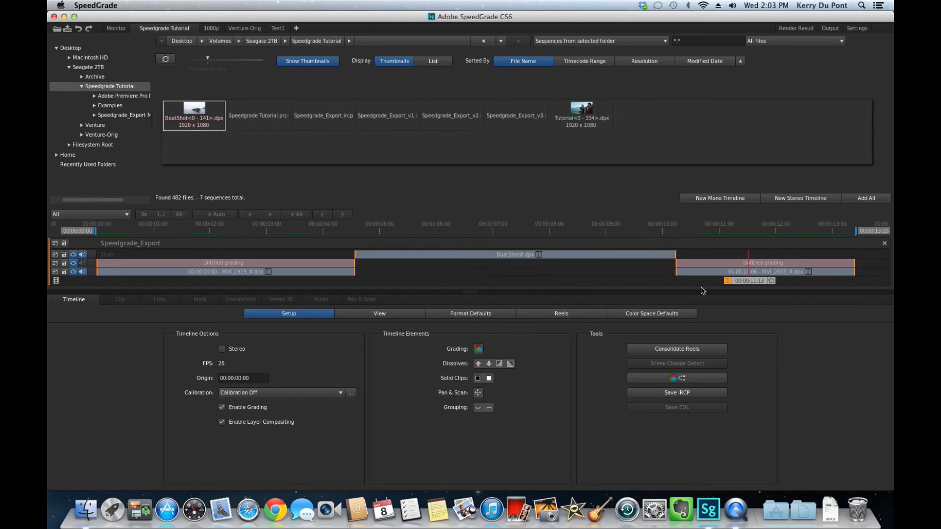
{"action": "left_click", "coordinate": [515, 254]}
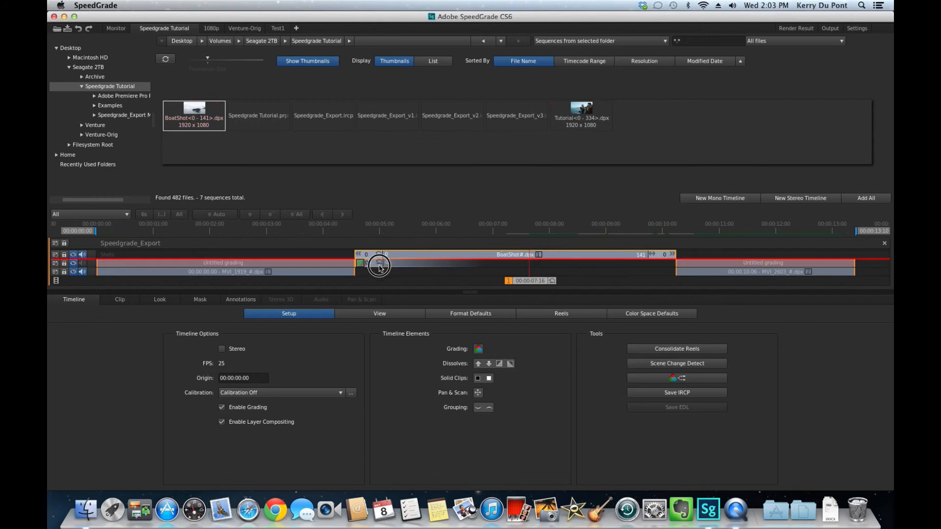
- Drop BoatShot onto the main track in the gap and select its Untitled grading layer
{"action": "left_click", "coordinate": [377, 271]}
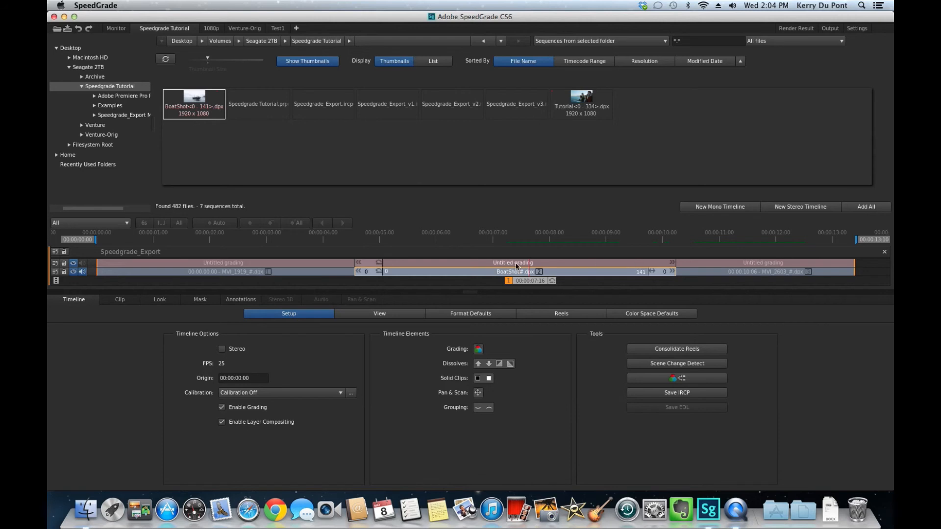
{"action": "left_click", "coordinate": [501, 265]}
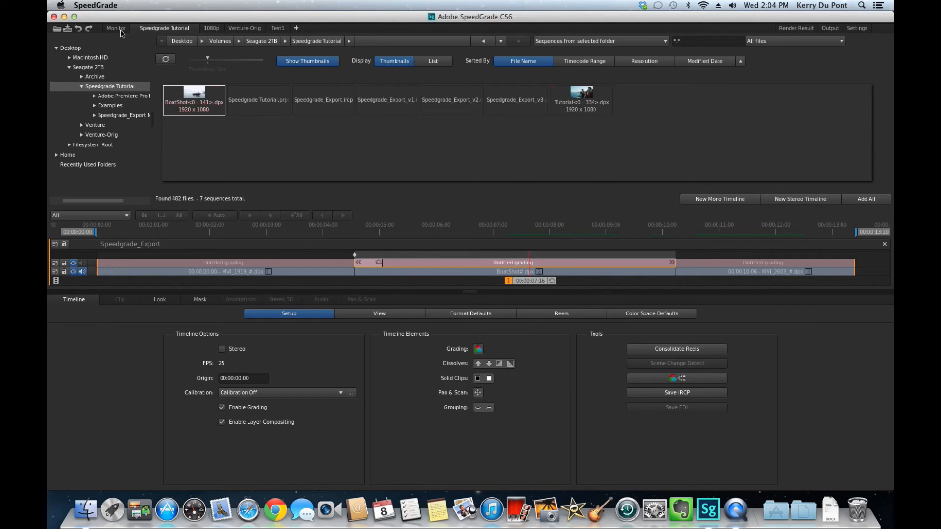
- Switch to the Monitor room showing BoatShot with vectorscope, waveform and histogram
{"action": "left_click", "coordinate": [115, 28]}
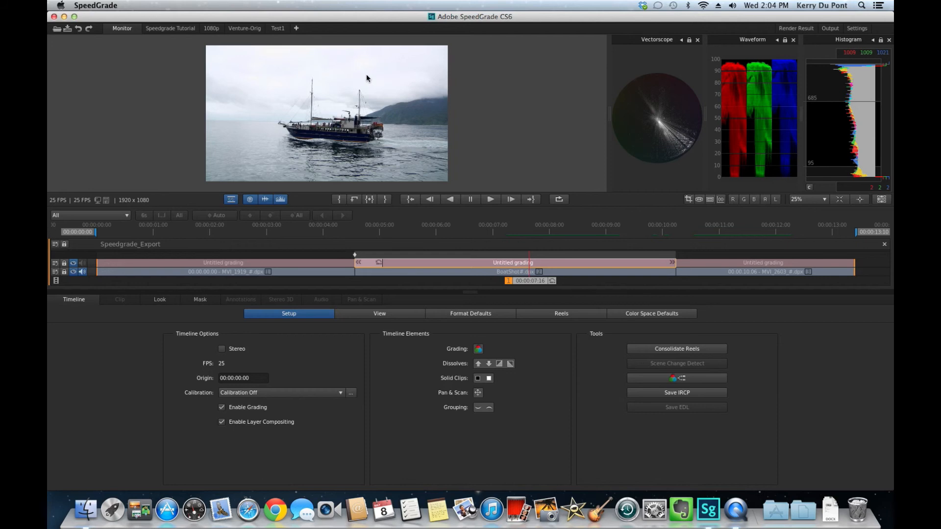
{"action": "mouse_move", "coordinate": [364, 78]}
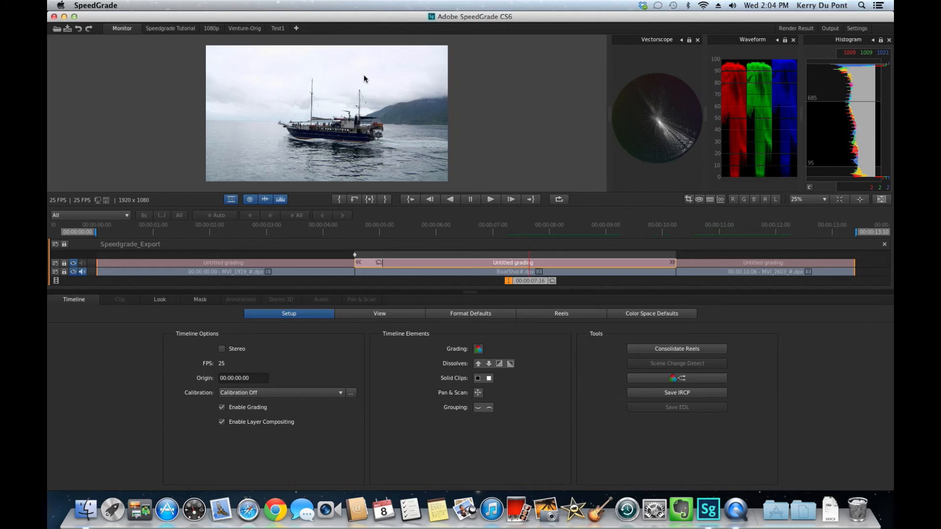
{"action": "mouse_move", "coordinate": [306, 82]}
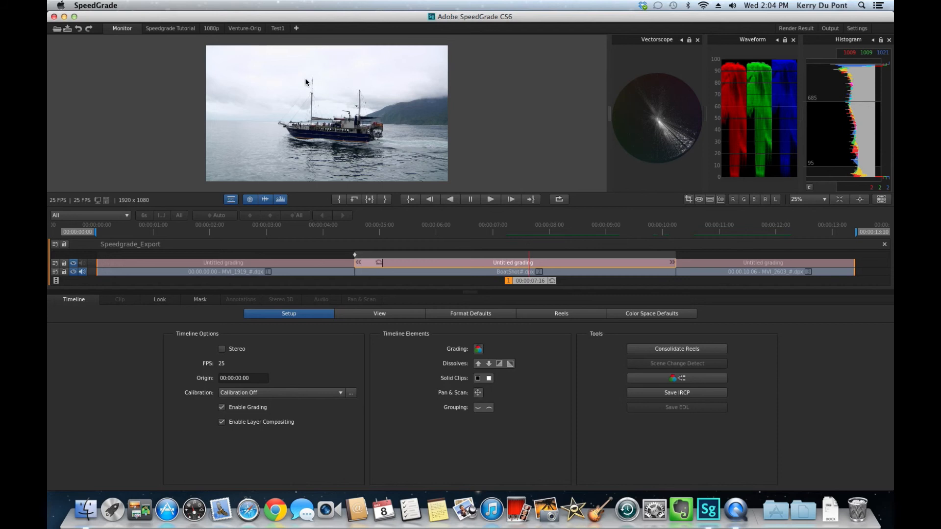
{"action": "mouse_move", "coordinate": [521, 192]}
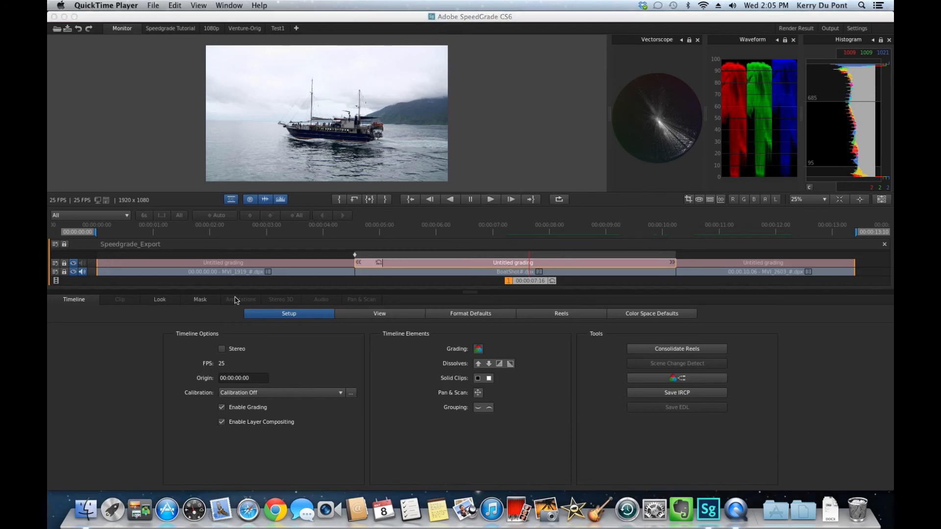
{"action": "mouse_move", "coordinate": [176, 302]}
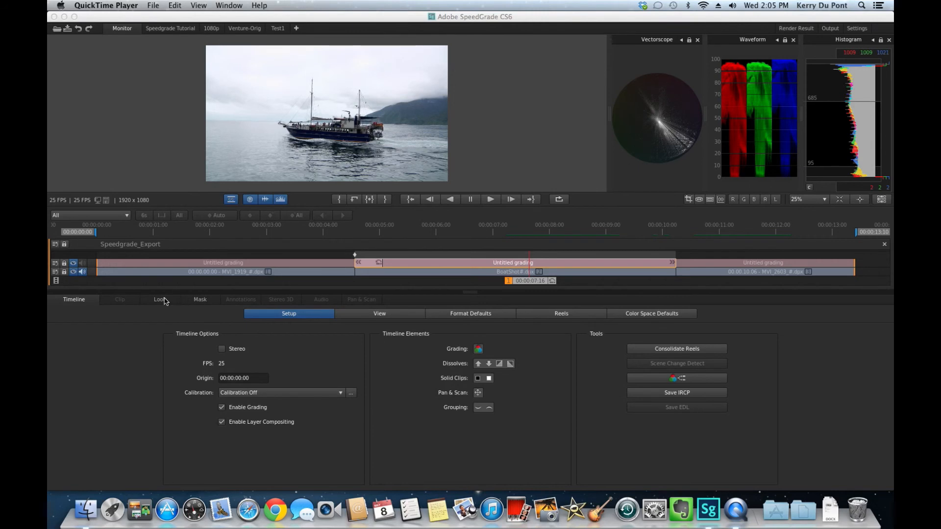
- Tint the boat shot's midtones toward yellow-green, then move to the Output room
{"action": "left_click", "coordinate": [153, 299]}
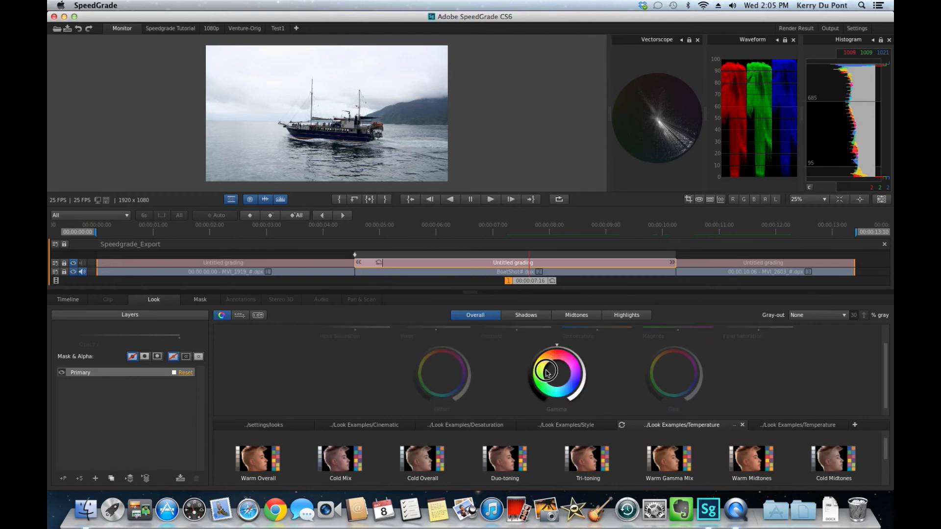
{"action": "left_click_drag", "start_coordinate": [547, 370], "coordinate": [548, 382]}
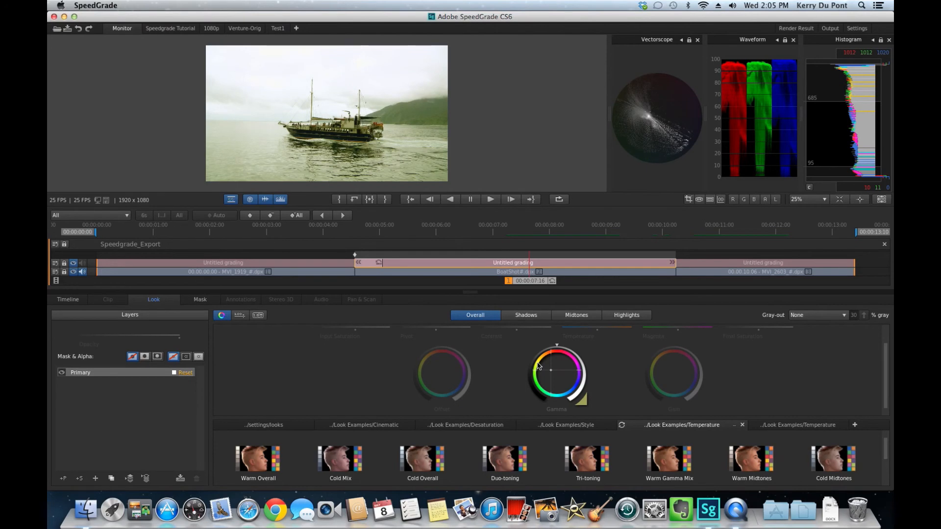
{"action": "mouse_move", "coordinate": [447, 334]}
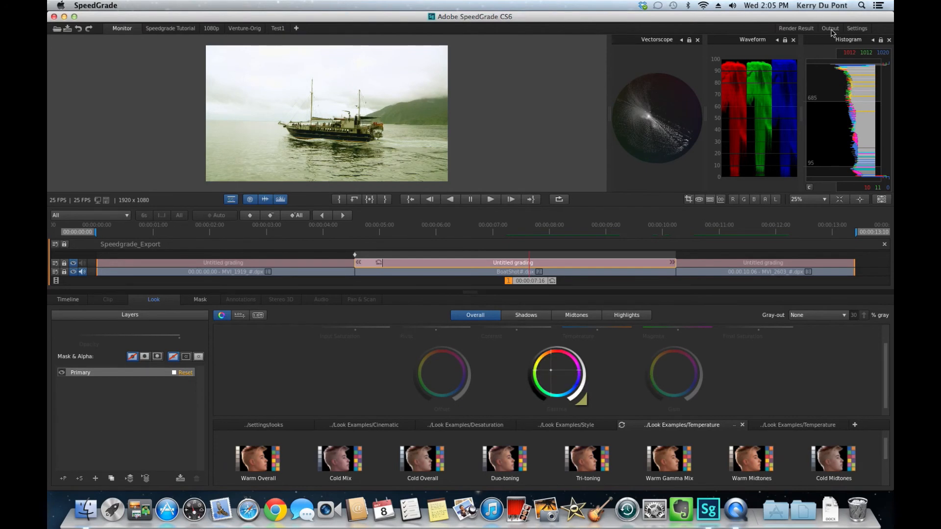
{"action": "left_click", "coordinate": [829, 28]}
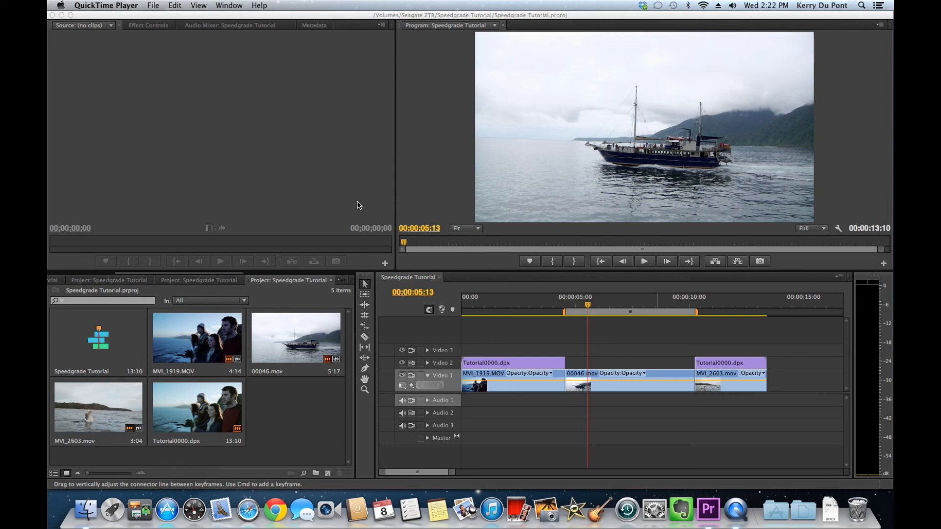
{"action": "mouse_move", "coordinate": [269, 409]}
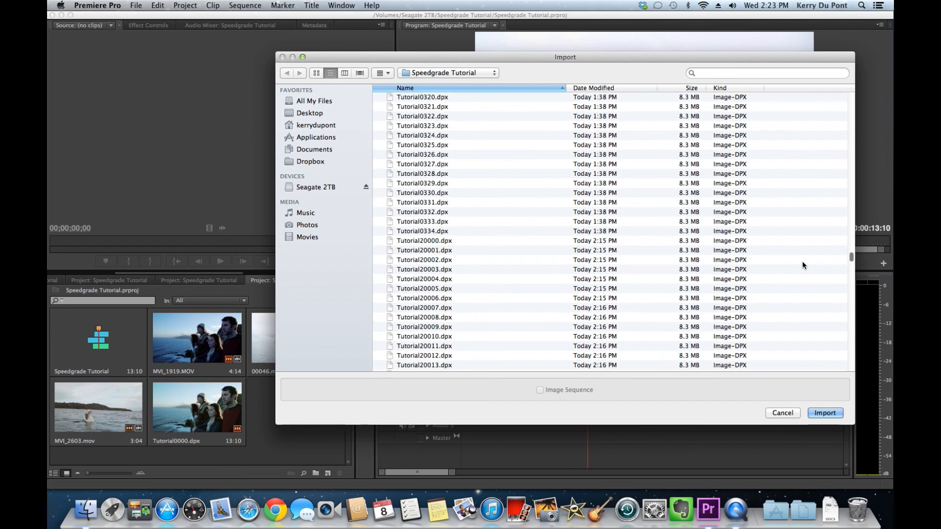
- Import Tutorial20000.dpx as an image sequence into the Premiere project
{"action": "left_click", "coordinate": [423, 241]}
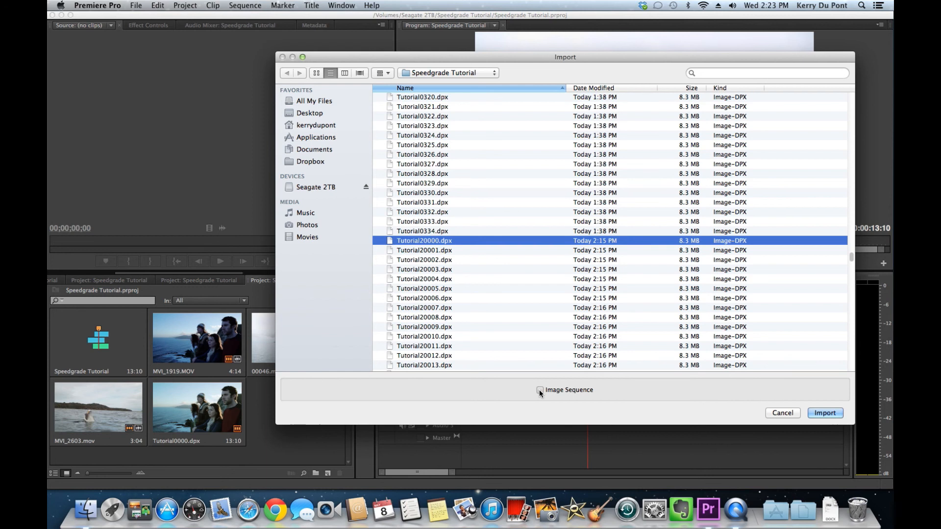
{"action": "left_click", "coordinate": [824, 413]}
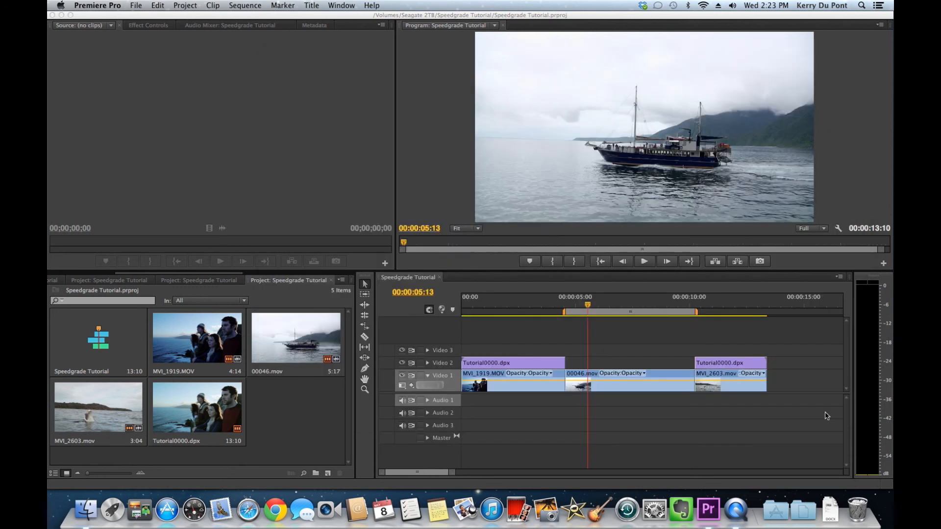
{"action": "mouse_move", "coordinate": [738, 424]}
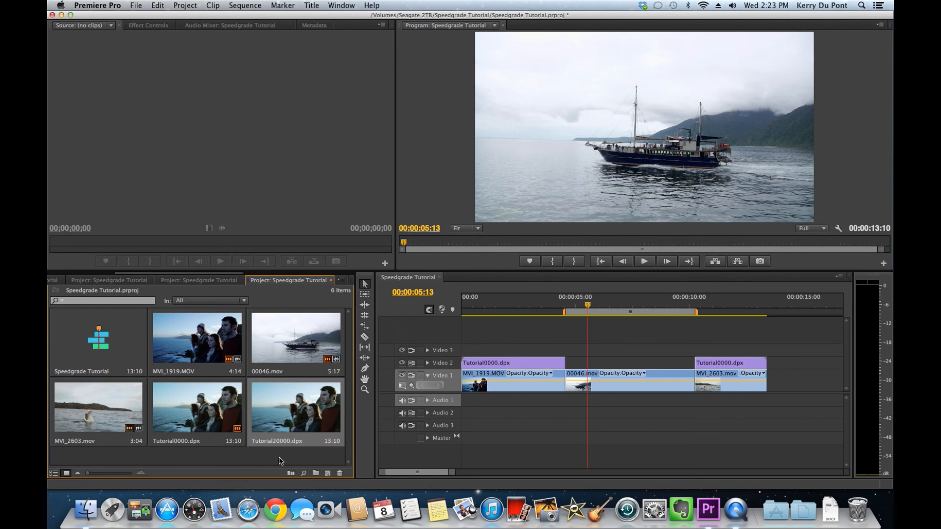
{"action": "mouse_move", "coordinate": [292, 430]}
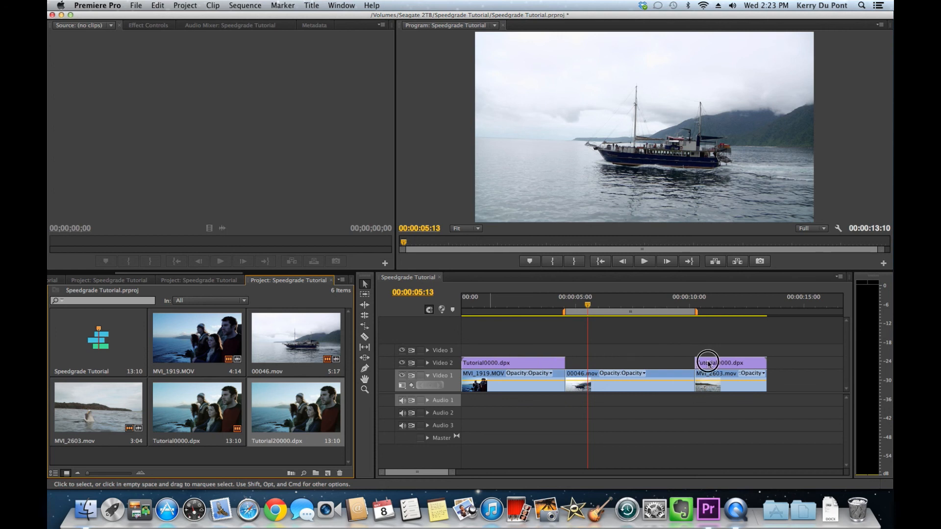
- Swap the old DPX clips for the graded Tutorial20000.dpx on Video 2 and verify the first and last shots
{"action": "left_click_drag", "start_coordinate": [708, 362], "coordinate": [513, 363]}
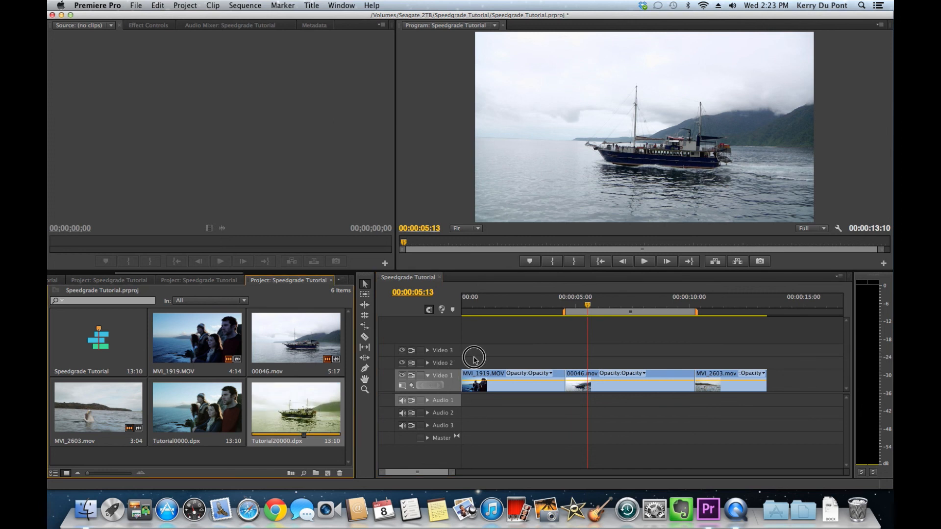
{"action": "left_click_drag", "start_coordinate": [296, 408], "coordinate": [474, 362]}
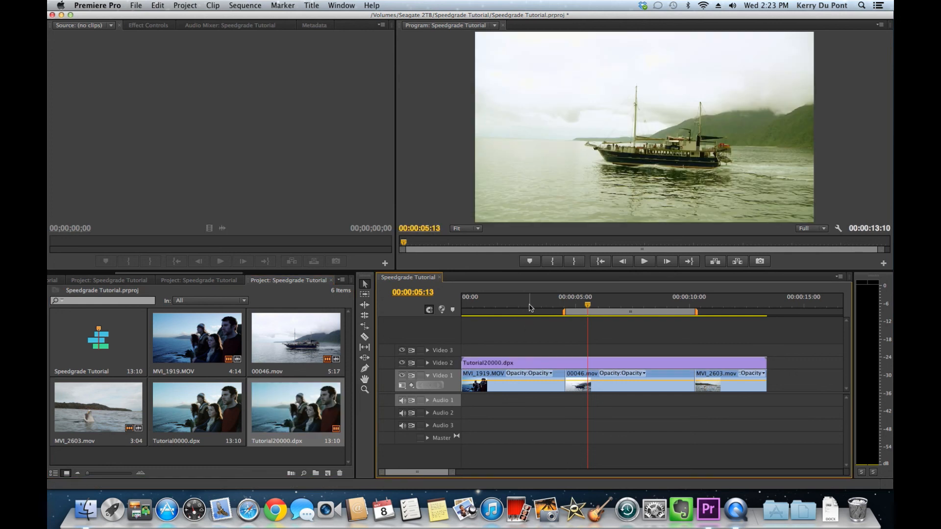
{"action": "left_click", "coordinate": [523, 305]}
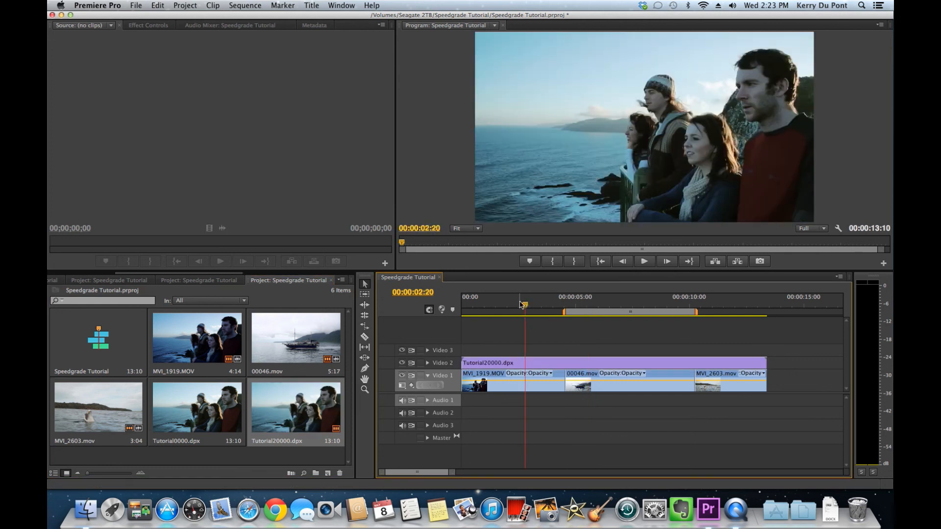
{"action": "left_click", "coordinate": [619, 303]}
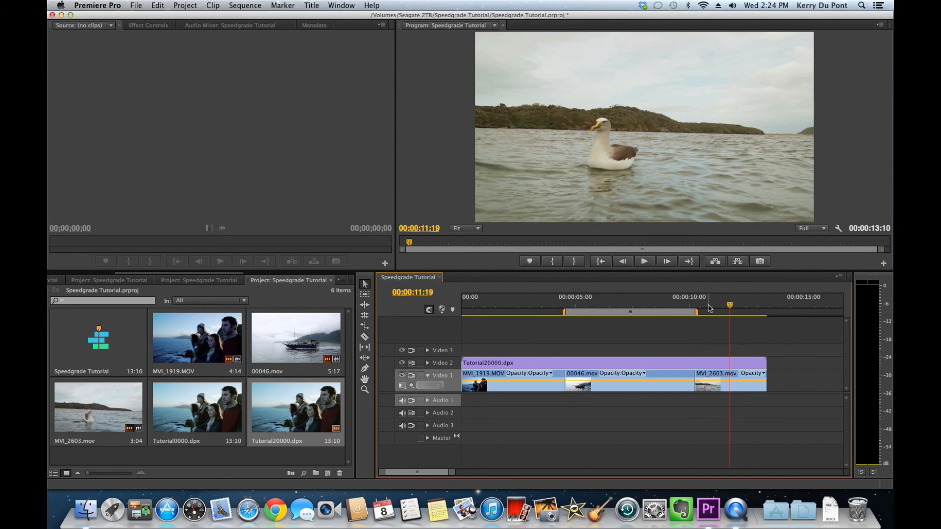
{"action": "mouse_move", "coordinate": [199, 56]}
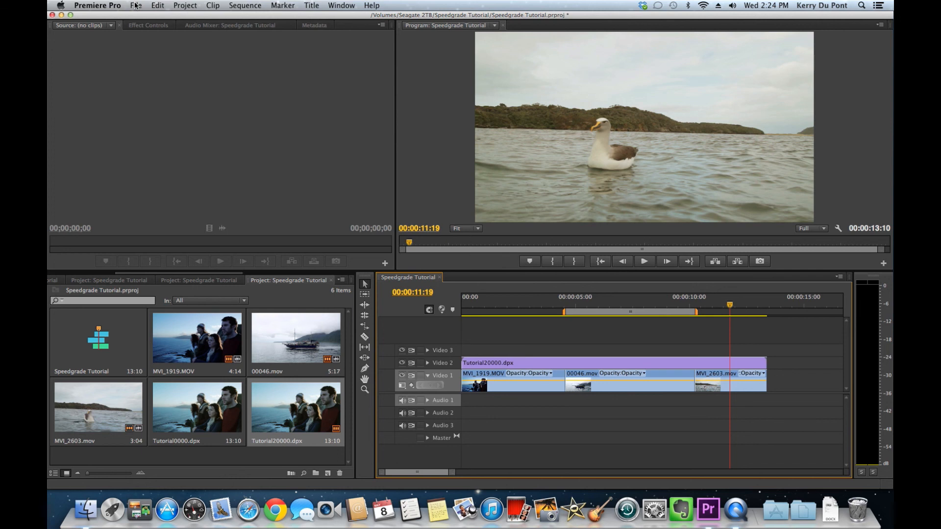
{"action": "left_click", "coordinate": [135, 4]}
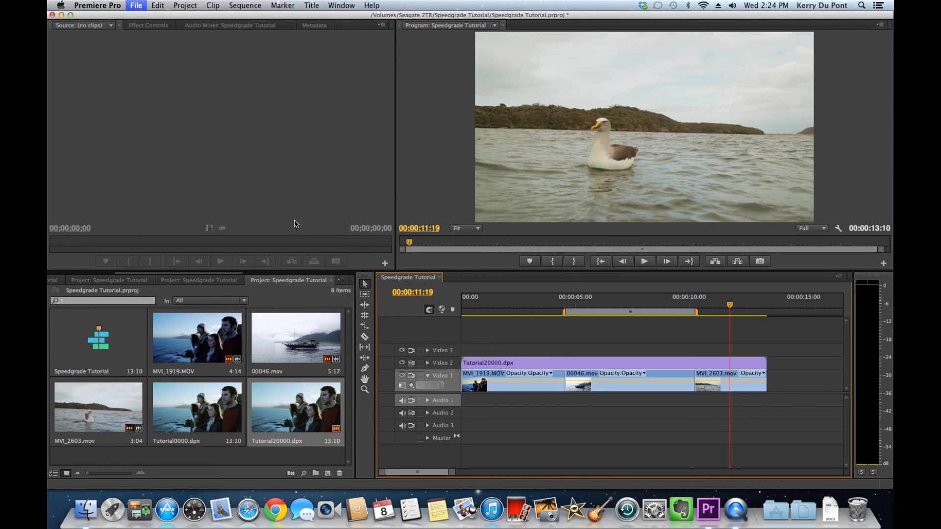
{"action": "mouse_move", "coordinate": [298, 220]}
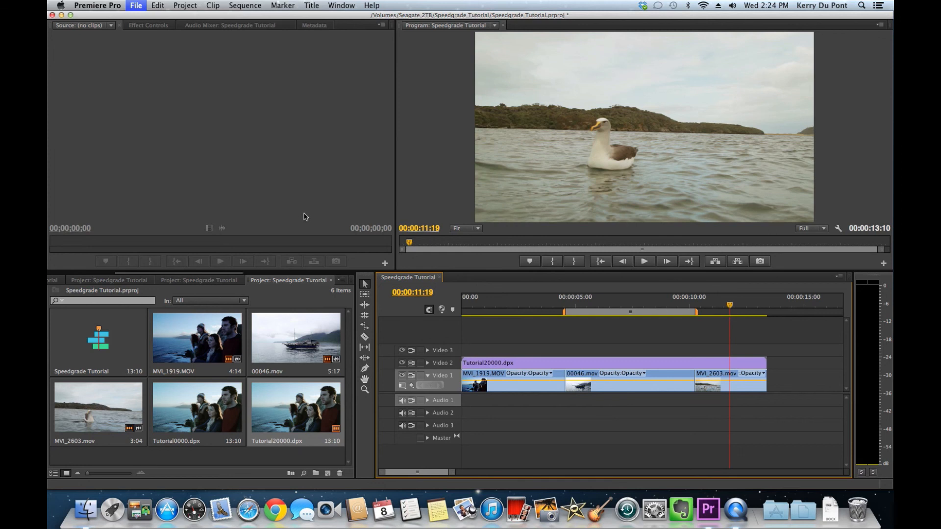
{"action": "left_click", "coordinate": [135, 4]}
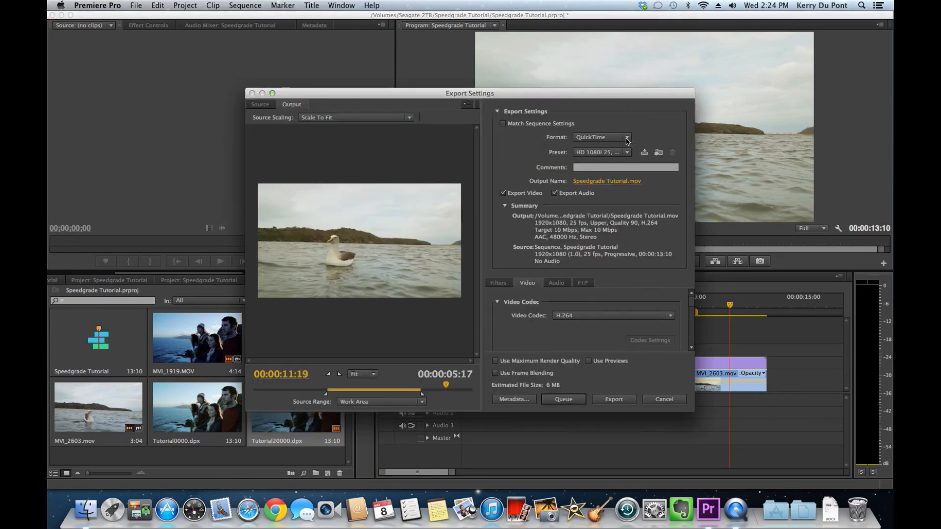
{"action": "left_click", "coordinate": [601, 136]}
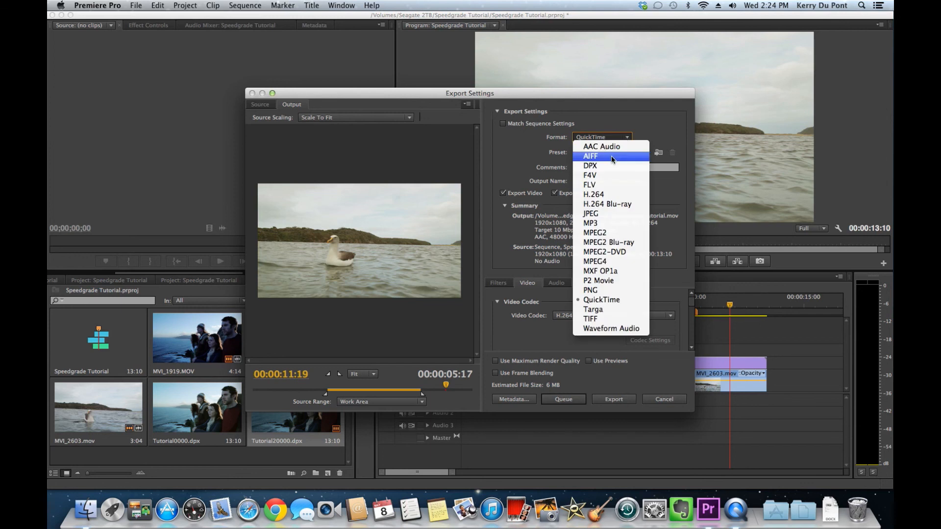
{"action": "left_click", "coordinate": [590, 165]}
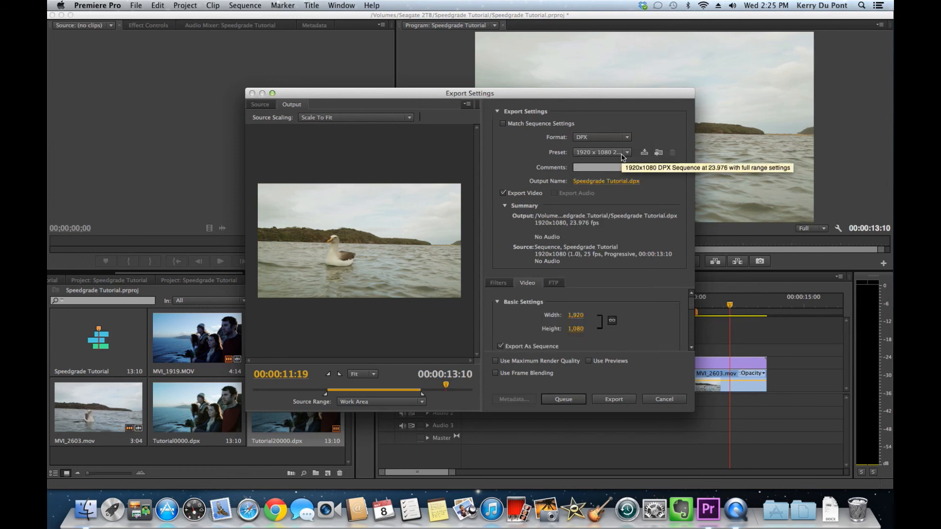
{"action": "left_click", "coordinate": [602, 152]}
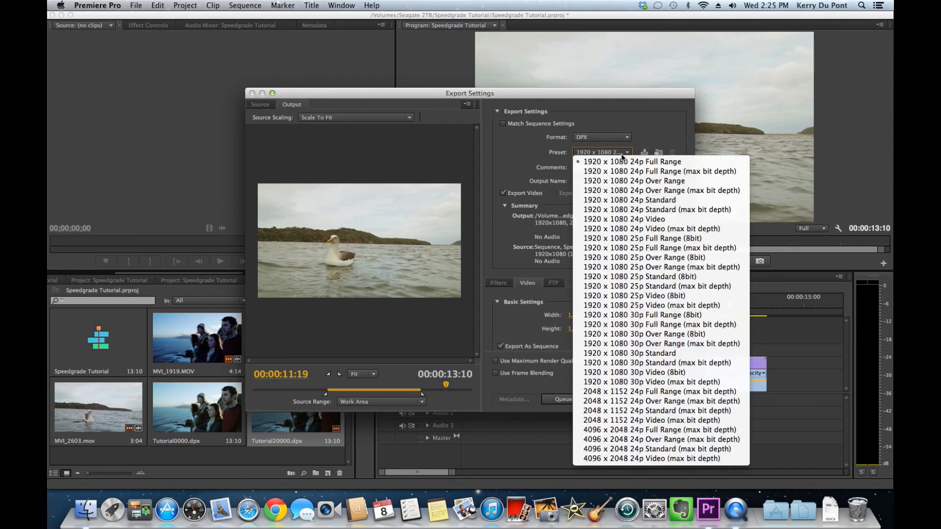
{"action": "mouse_move", "coordinate": [658, 171]}
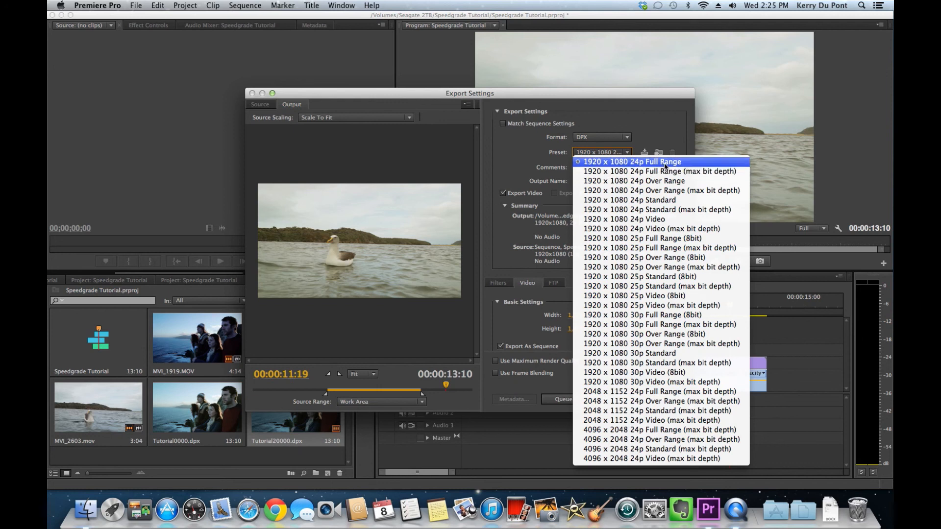
{"action": "mouse_move", "coordinate": [652, 420]}
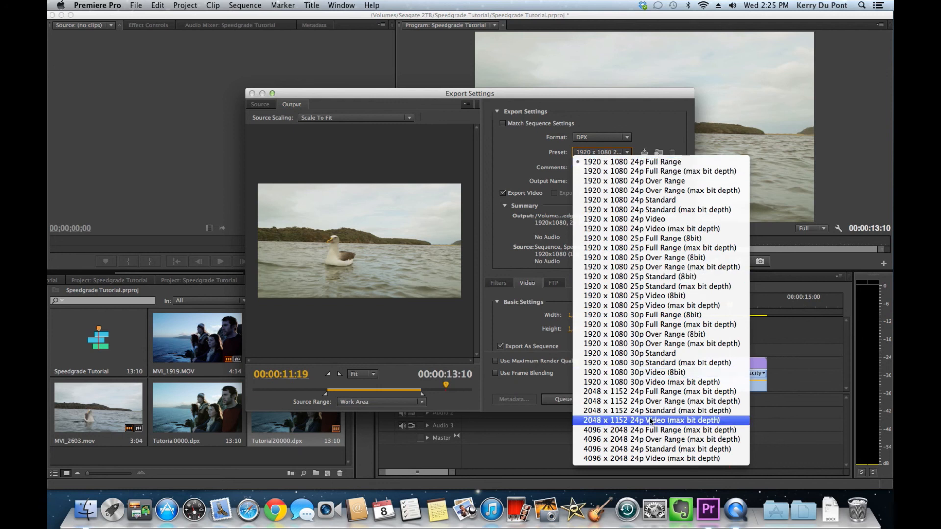
{"action": "mouse_move", "coordinate": [660, 248]}
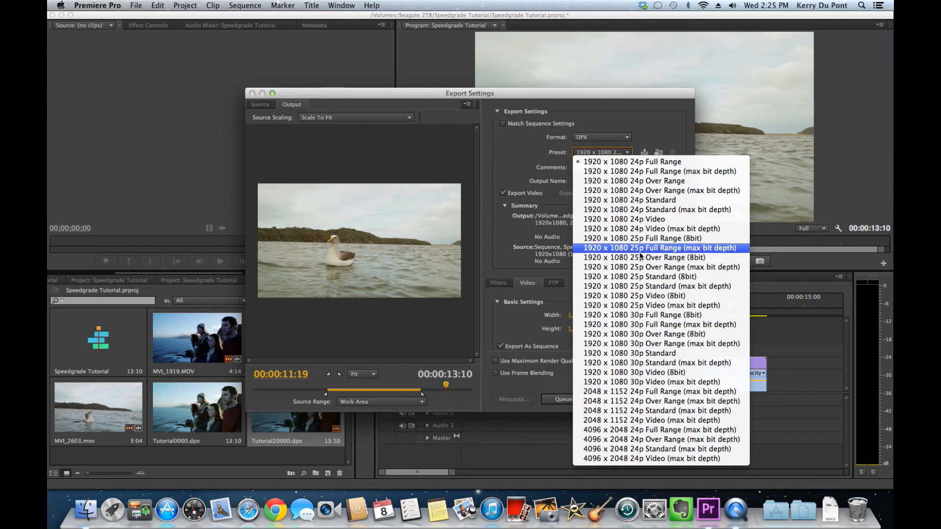
{"action": "mouse_move", "coordinate": [624, 219]}
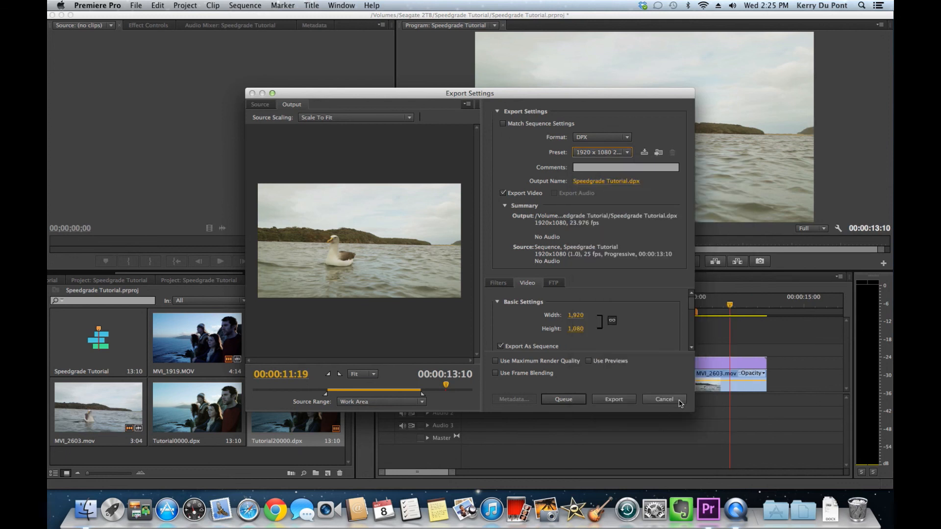
{"action": "left_click", "coordinate": [663, 399]}
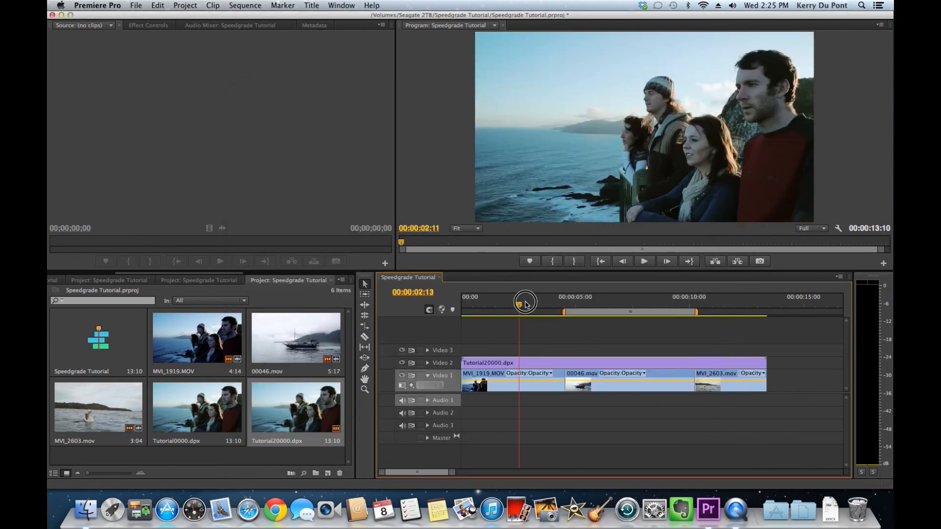
{"action": "left_click_drag", "start_coordinate": [524, 303], "coordinate": [724, 304]}
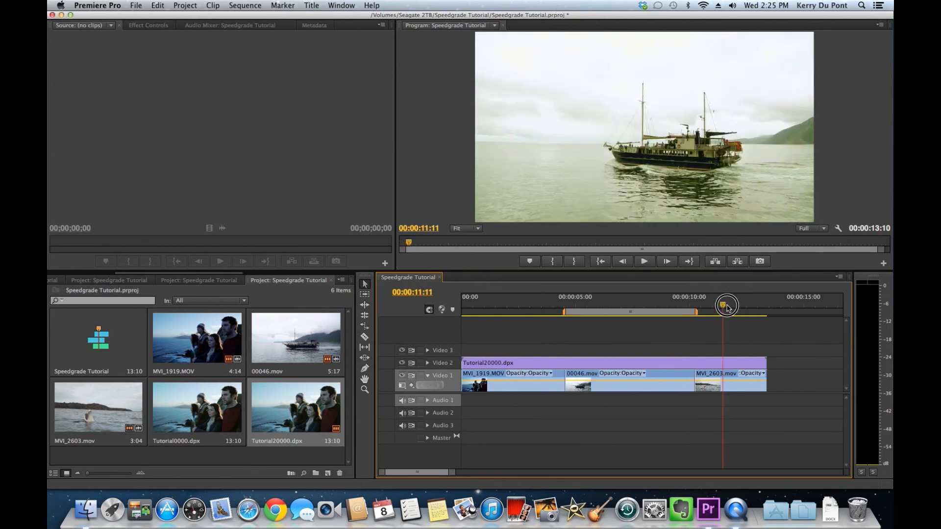